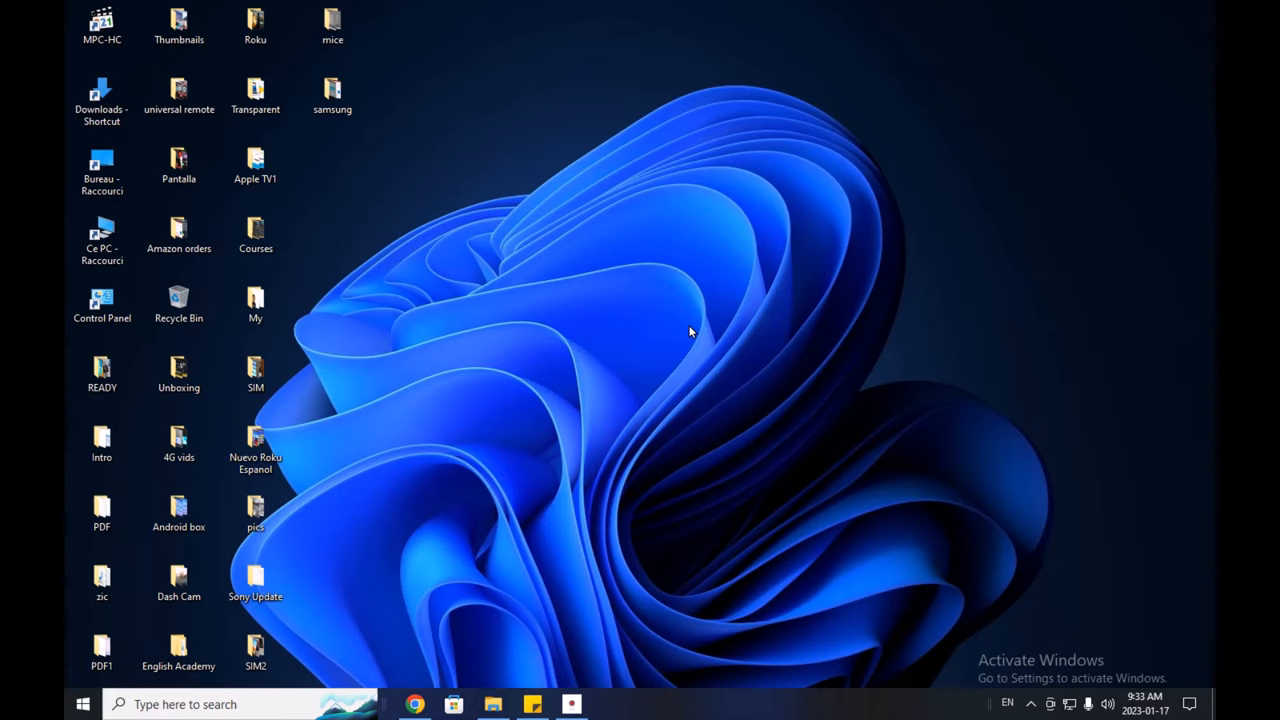
- Search 'samsung product support' from a new Incognito window
{"action": "left_click", "coordinate": [414, 704]}
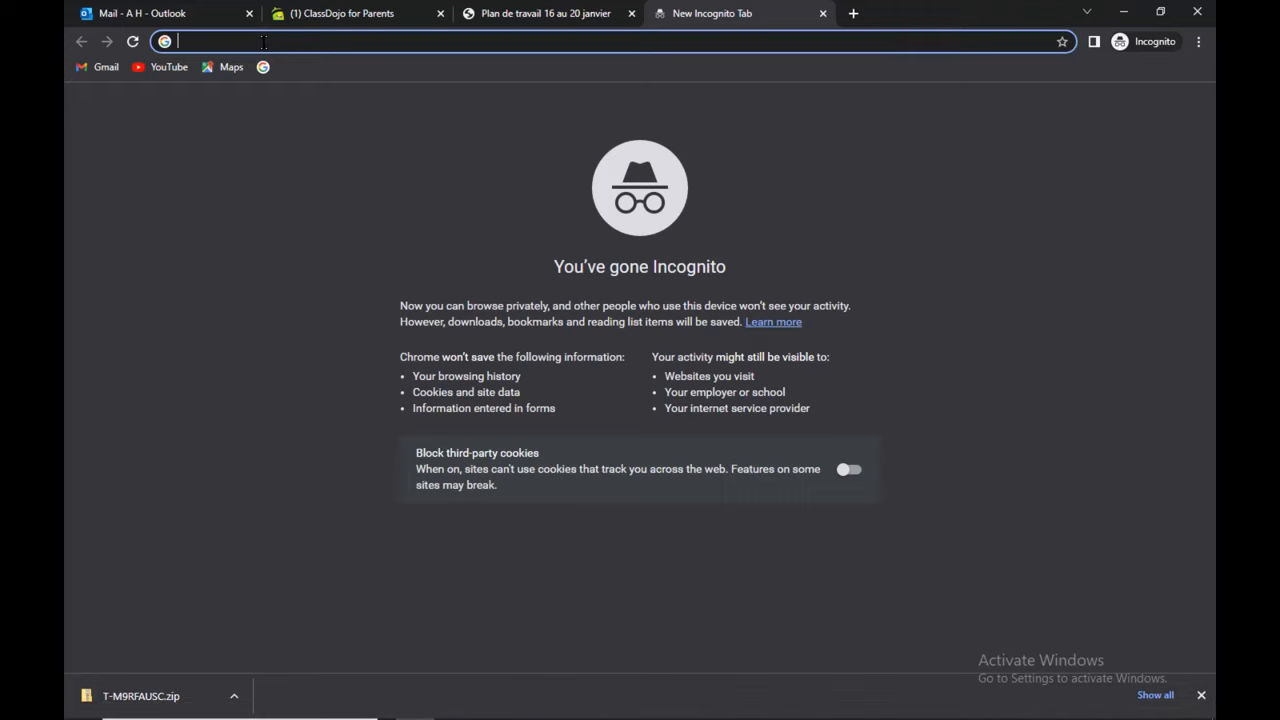
{"action": "type", "text": "samsun"}
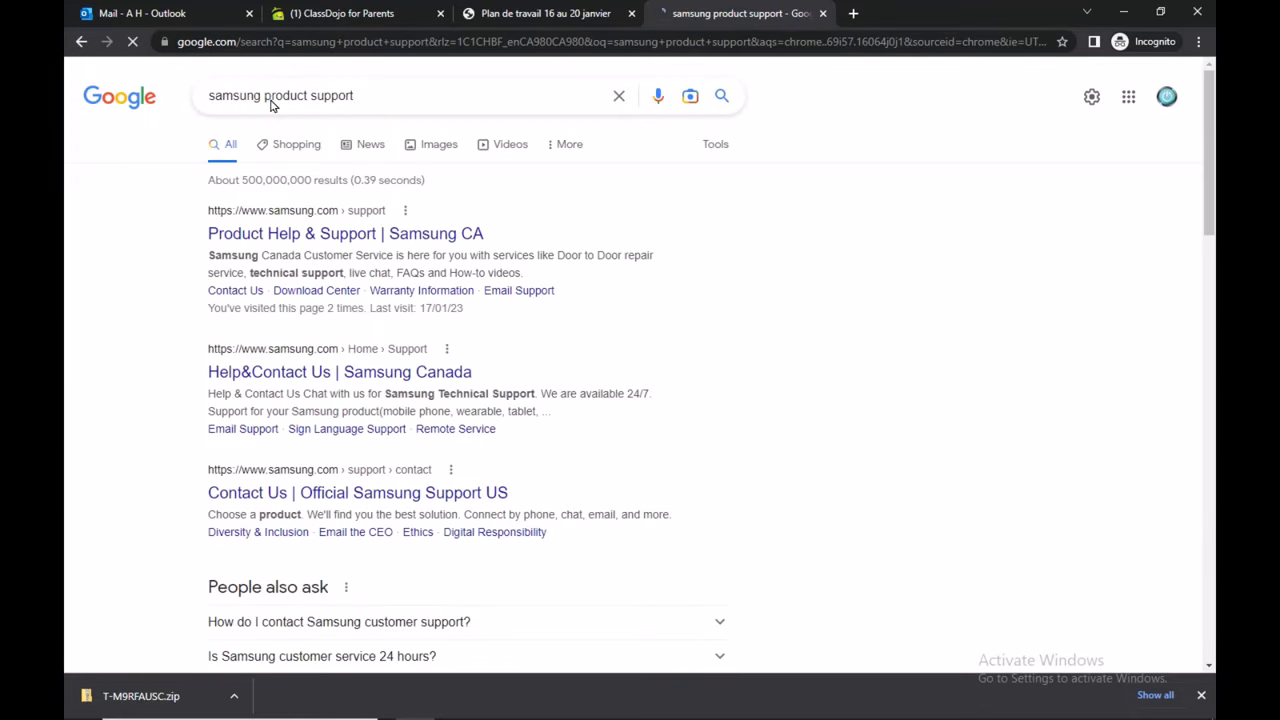
- Open Samsung Canada support, search UN39EH5003 and open the EH5003 TV model page
{"action": "left_click", "coordinate": [345, 233]}
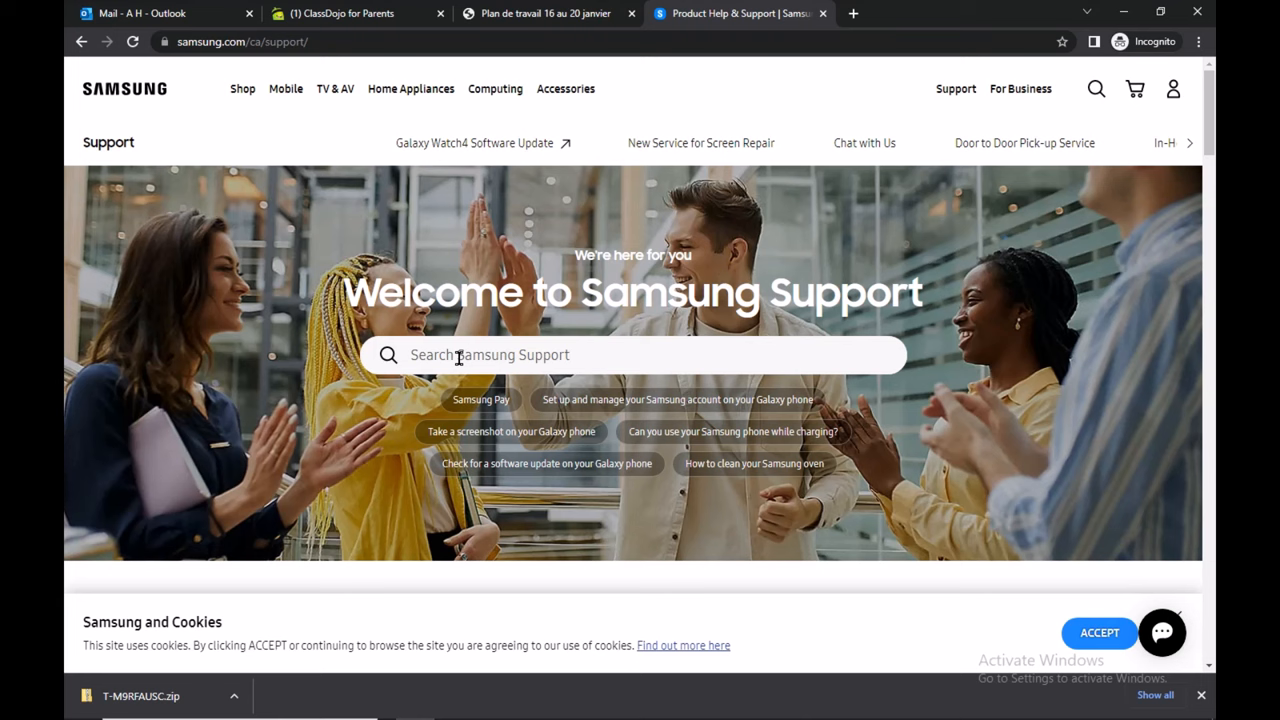
{"action": "type", "text": "UN39EH5003"}
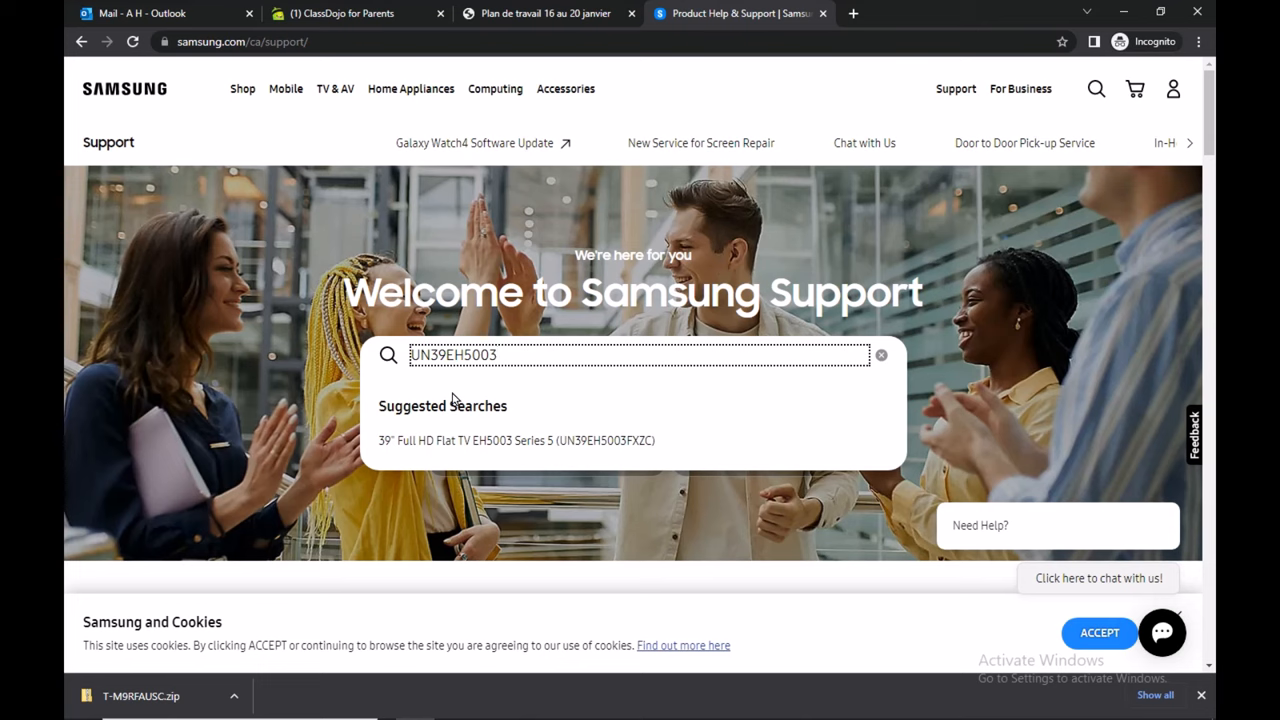
{"action": "scroll", "scroll_direction": "down", "scroll_amount": 3}
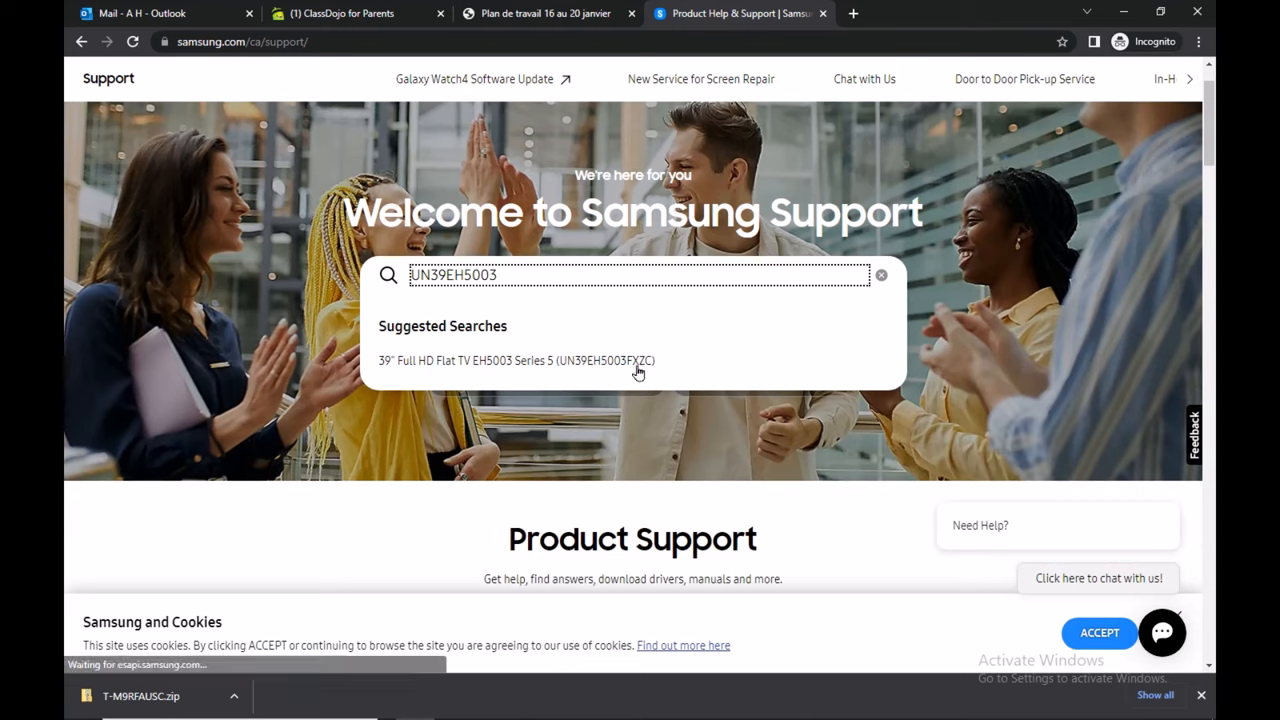
{"action": "left_click", "coordinate": [517, 360]}
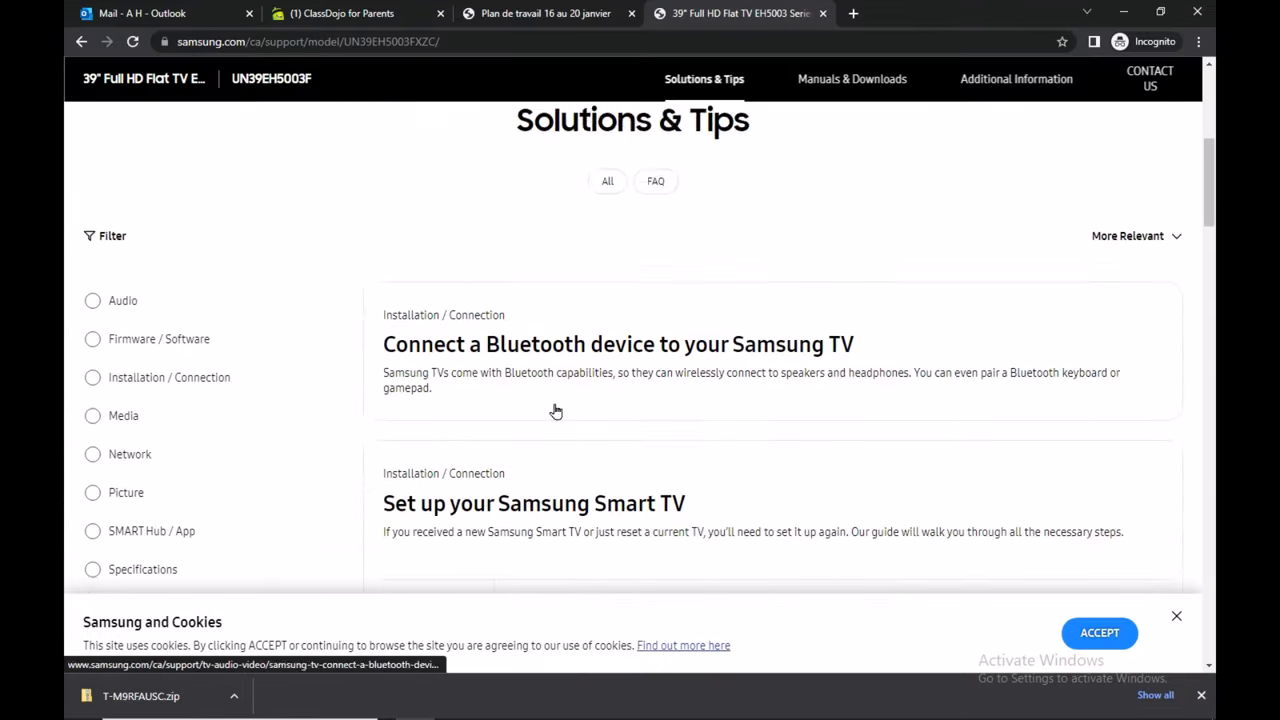
{"action": "scroll", "scroll_direction": "up", "scroll_amount": 3}
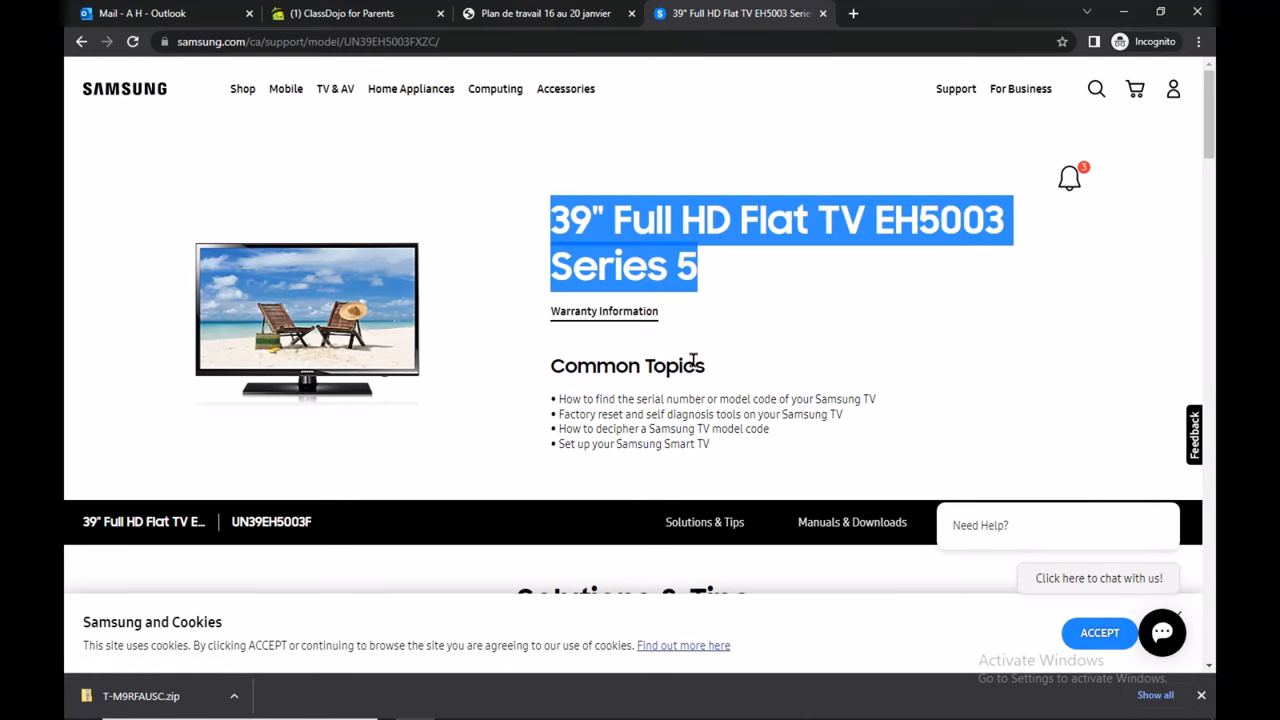
{"action": "scroll", "scroll_direction": "down", "scroll_amount": 3}
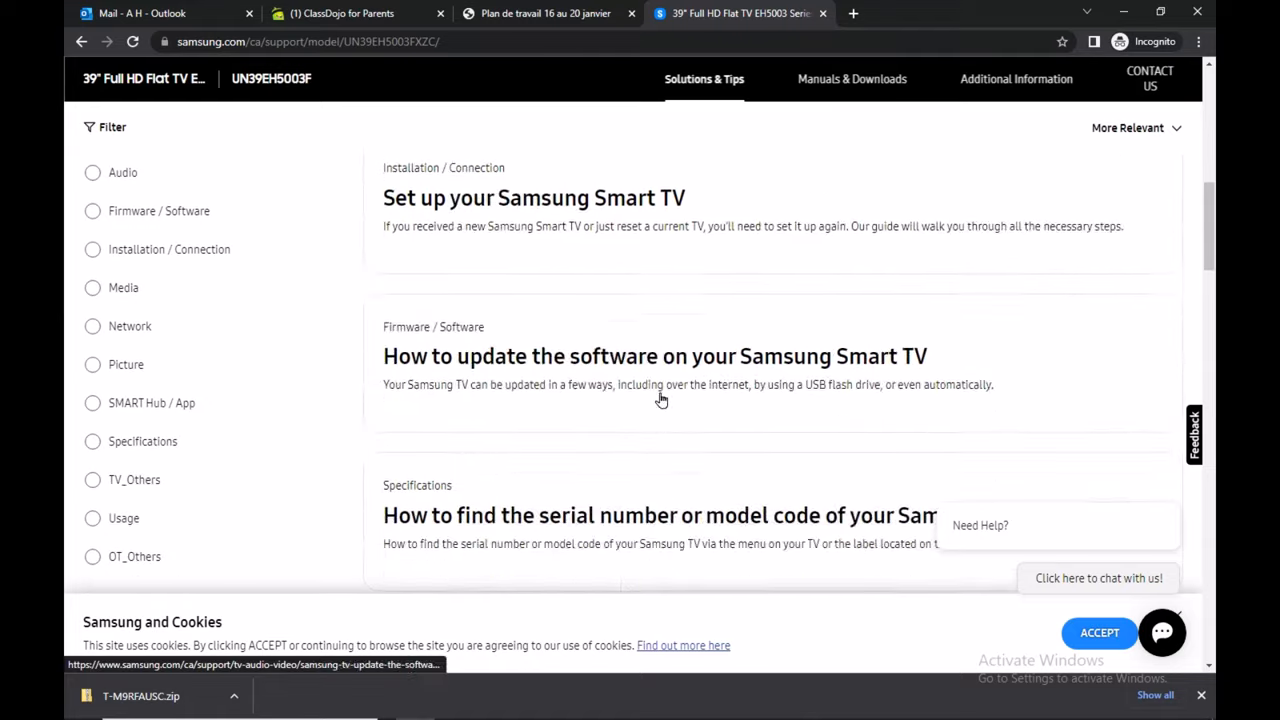
- Download the Upgrade File (USB type) version 1012.0 from Manuals & Downloads
{"action": "left_click", "coordinate": [851, 79]}
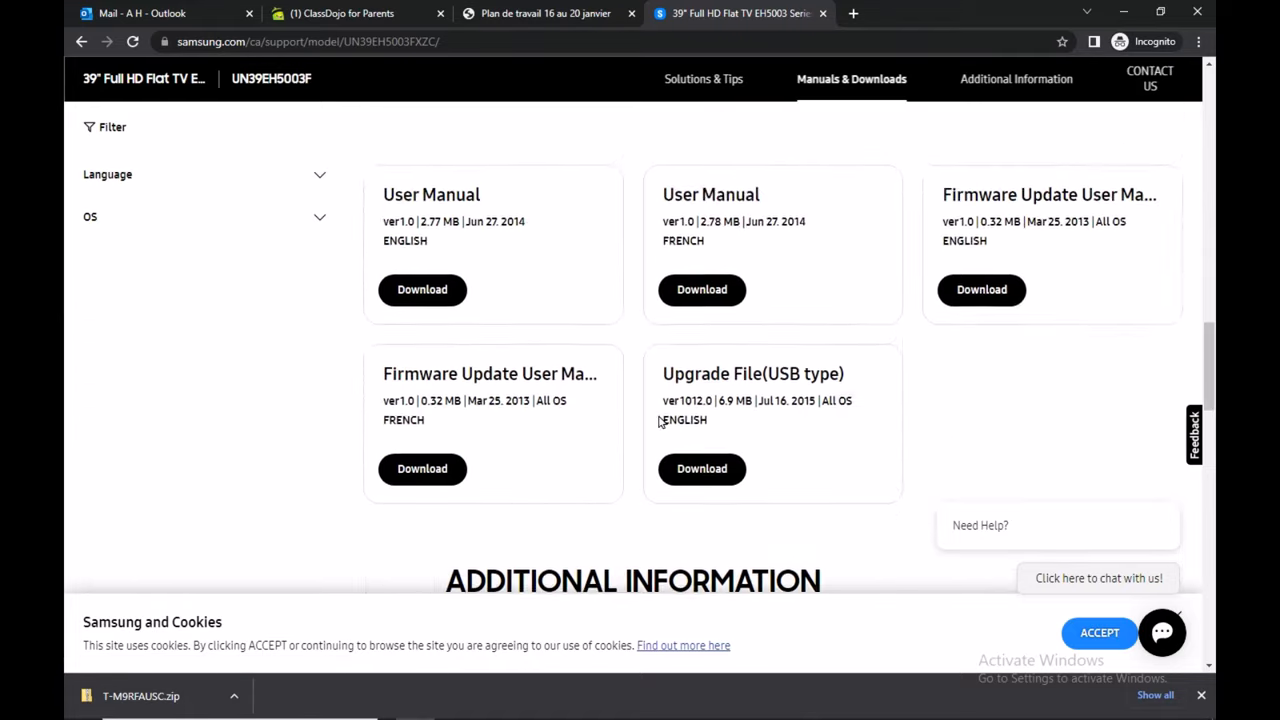
{"action": "scroll", "scroll_direction": "down", "scroll_amount": 3}
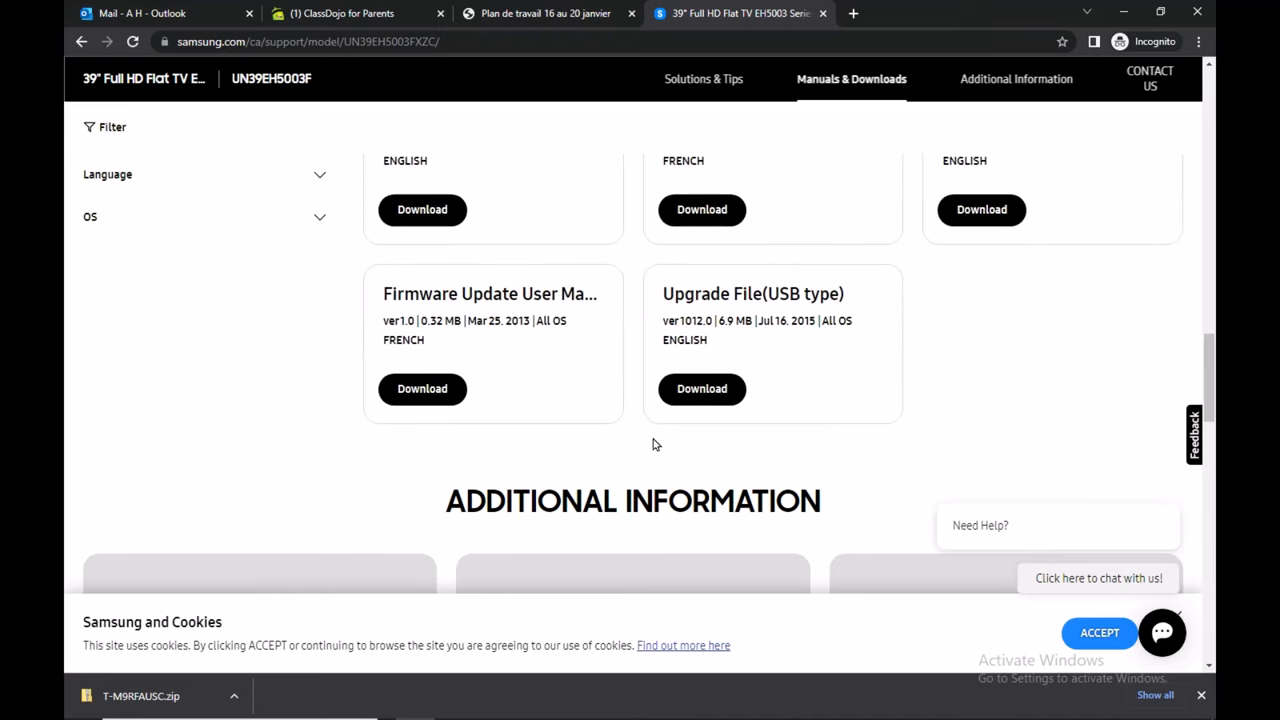
{"action": "mouse_move", "coordinate": [638, 450]}
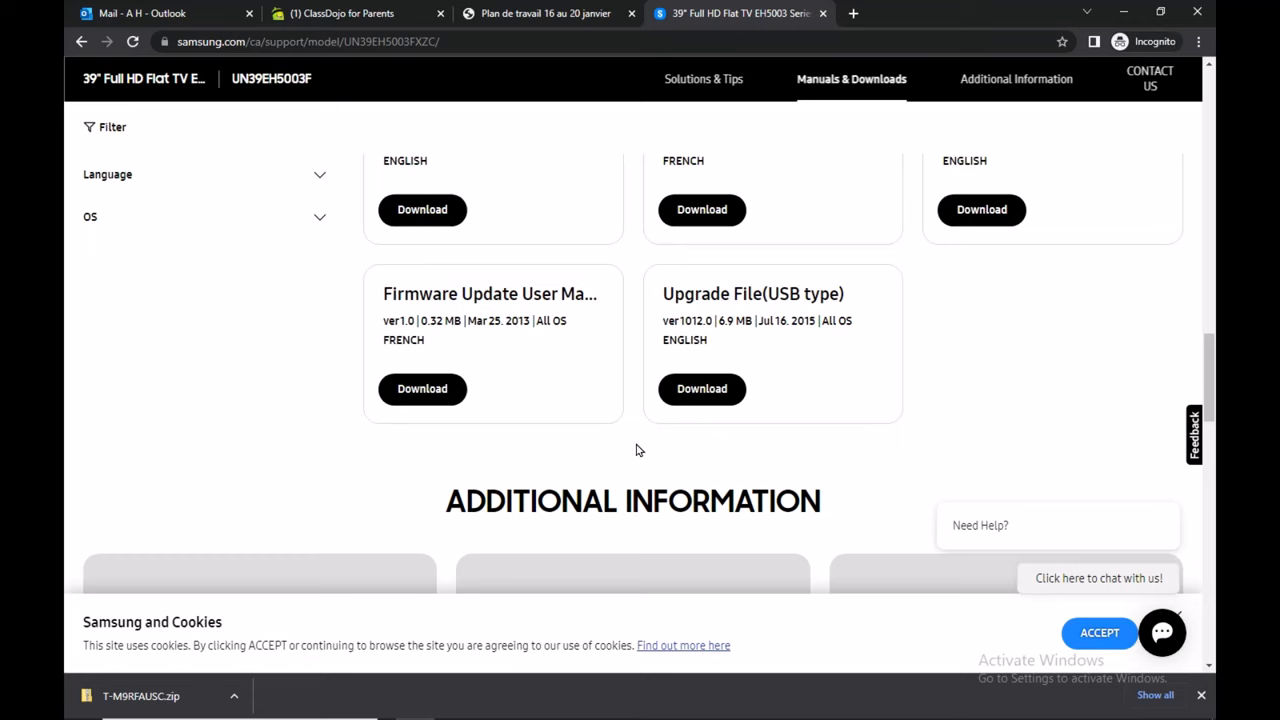
{"action": "scroll", "scroll_direction": "up", "scroll_amount": 3}
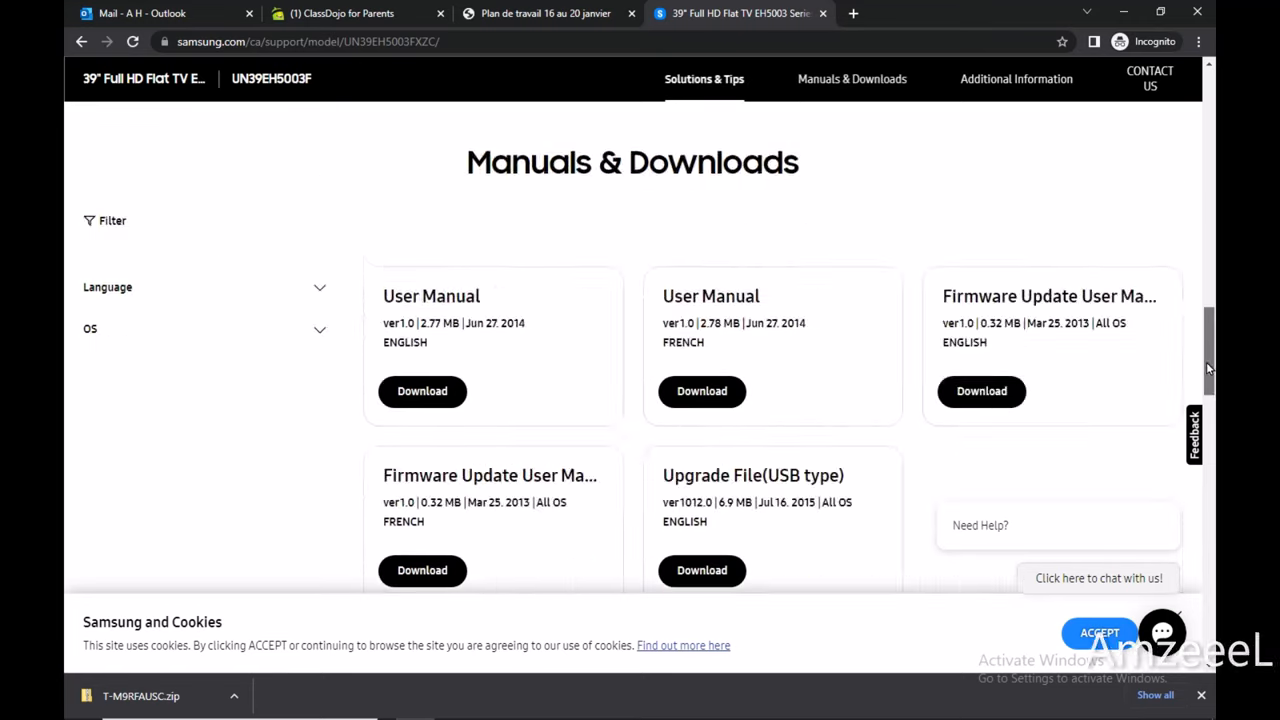
{"action": "scroll", "scroll_direction": "down", "scroll_amount": 3}
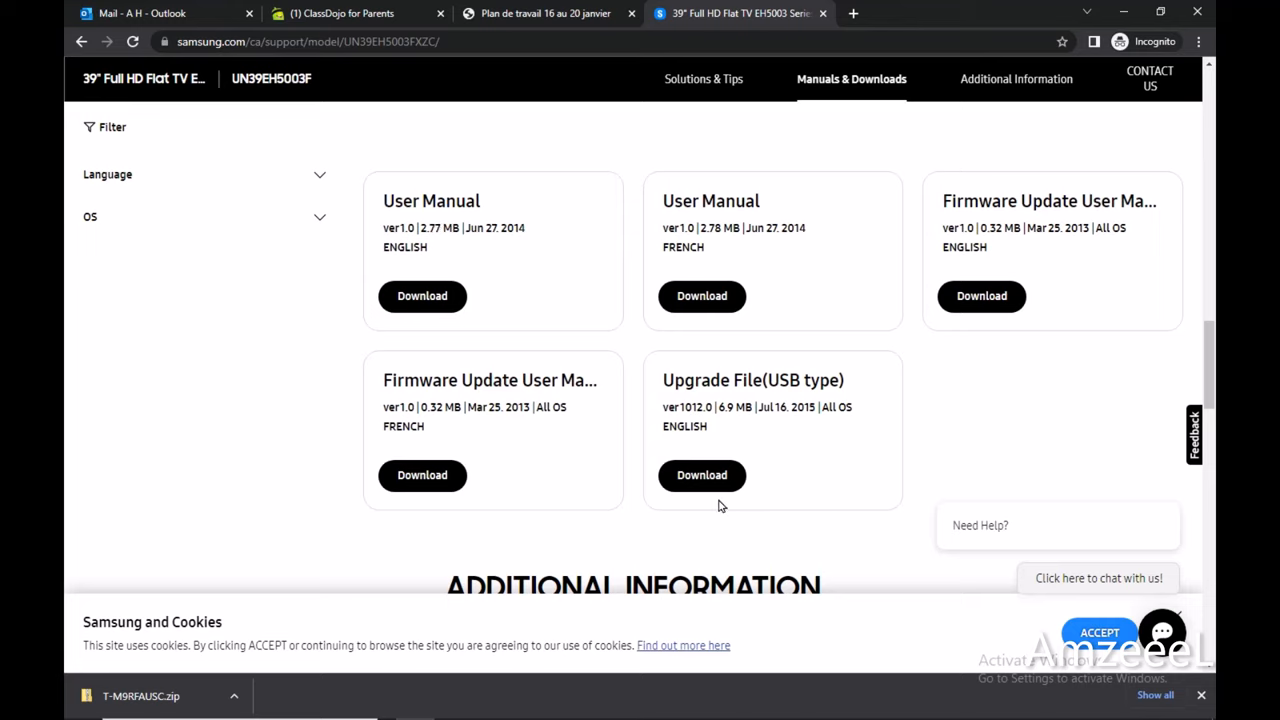
{"action": "mouse_move", "coordinate": [673, 401]}
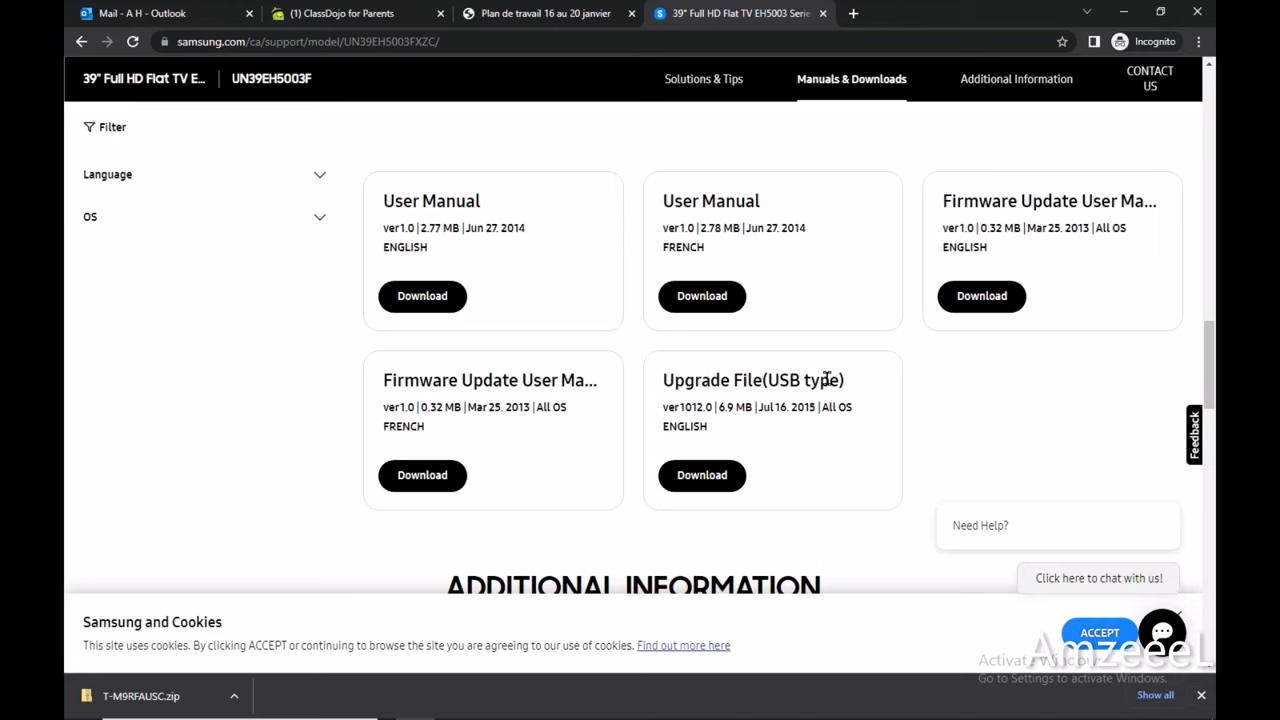
{"action": "double_click", "coordinate": [751, 380]}
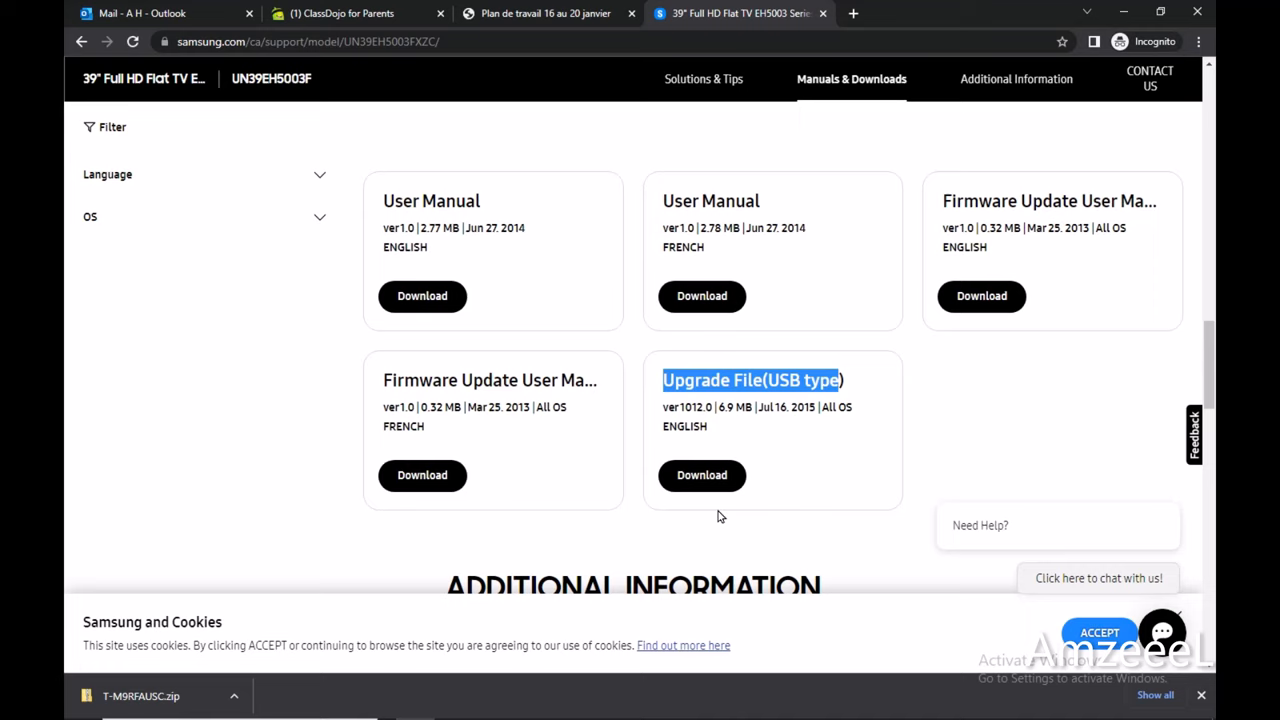
{"action": "left_click", "coordinate": [701, 475]}
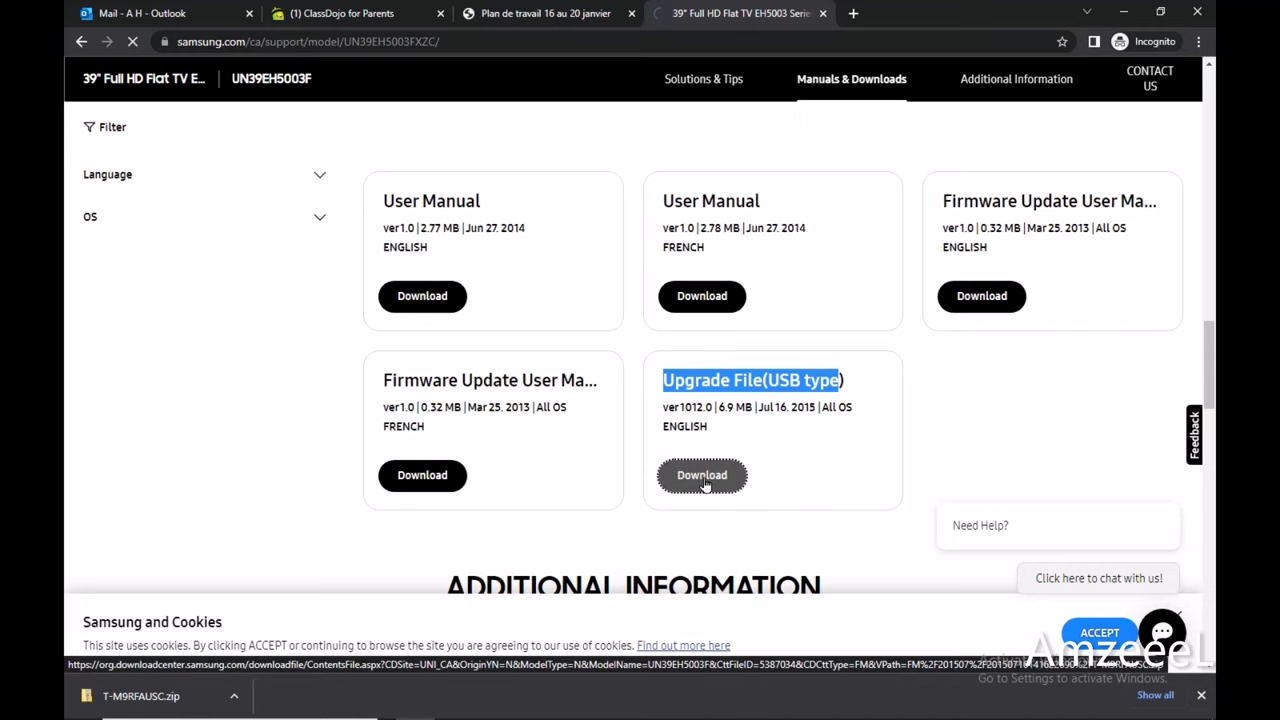
{"action": "left_click", "coordinate": [701, 475]}
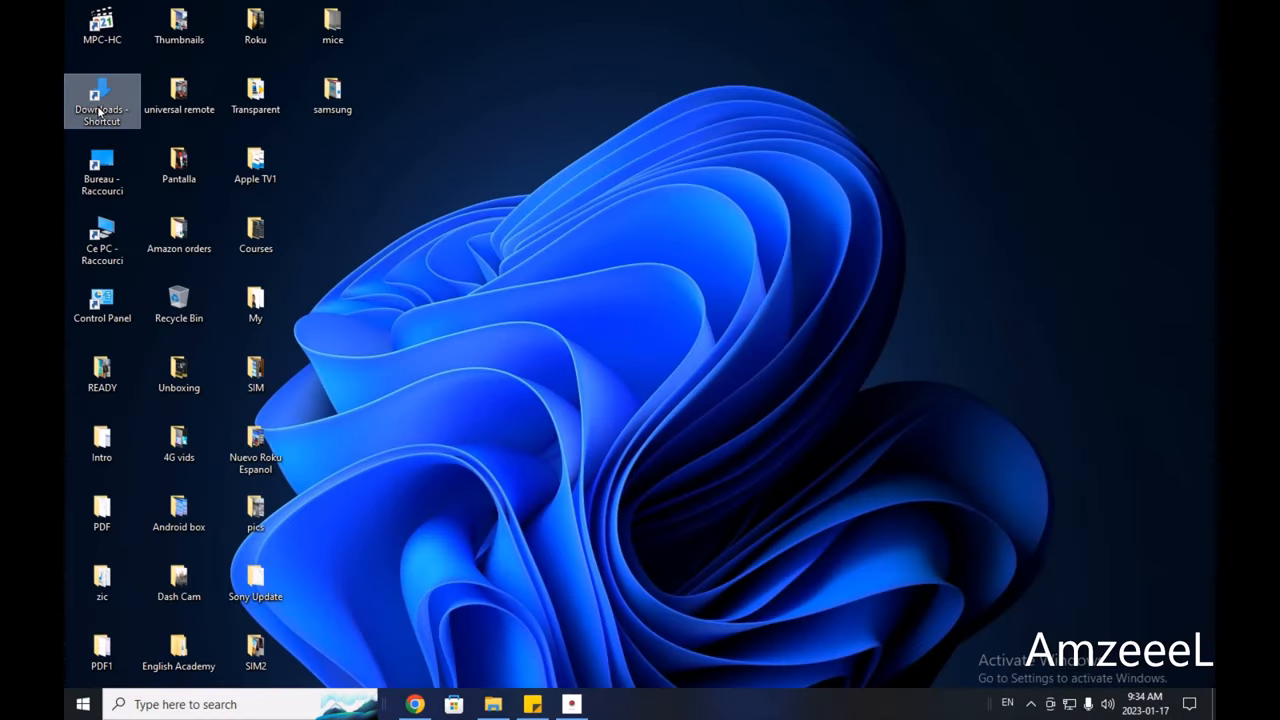
- Extract the T-M9RFAUSC zip from Downloads to the Desktop folder
{"action": "double_click", "coordinate": [101, 95]}
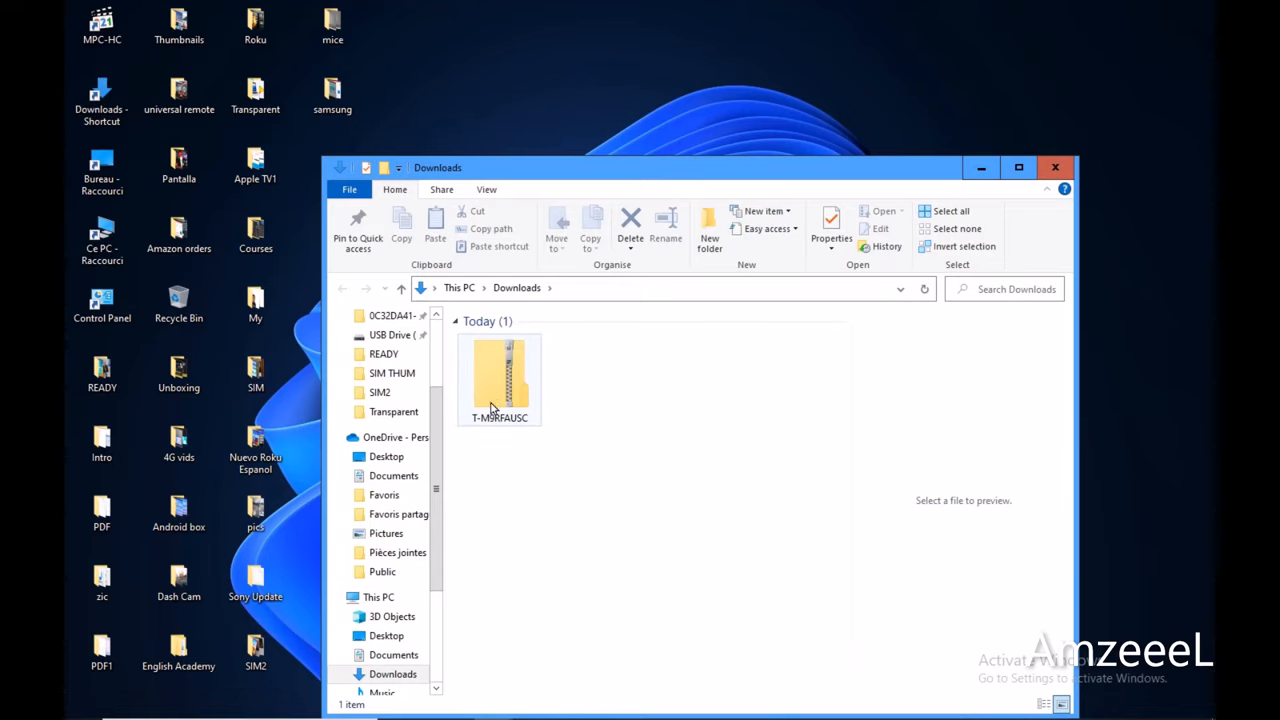
{"action": "mouse_move", "coordinate": [505, 385]}
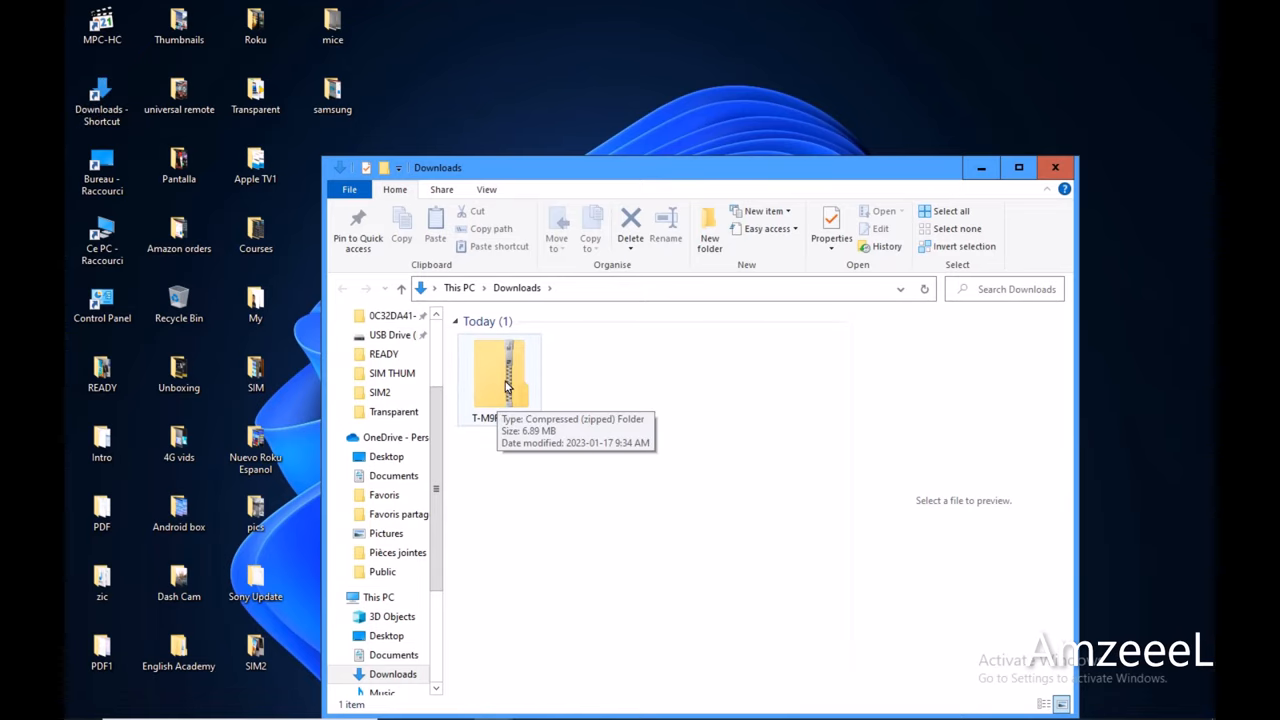
{"action": "right_click", "coordinate": [500, 378]}
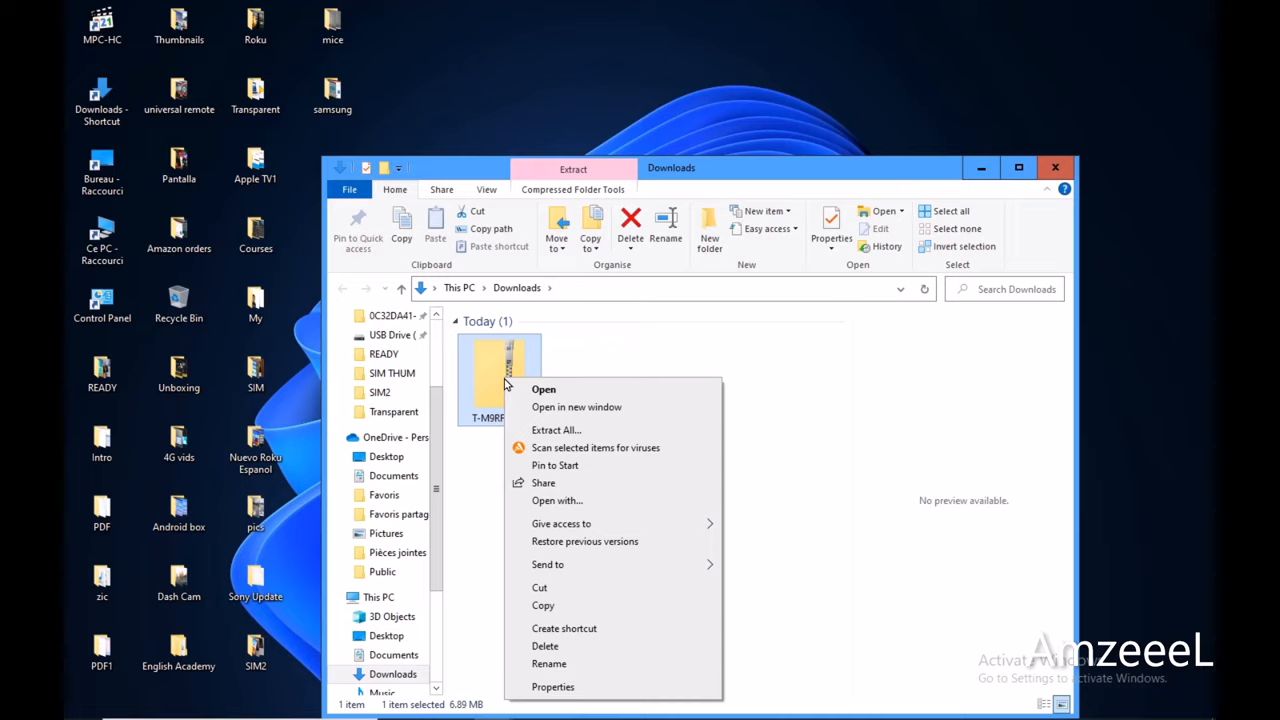
{"action": "mouse_move", "coordinate": [556, 430]}
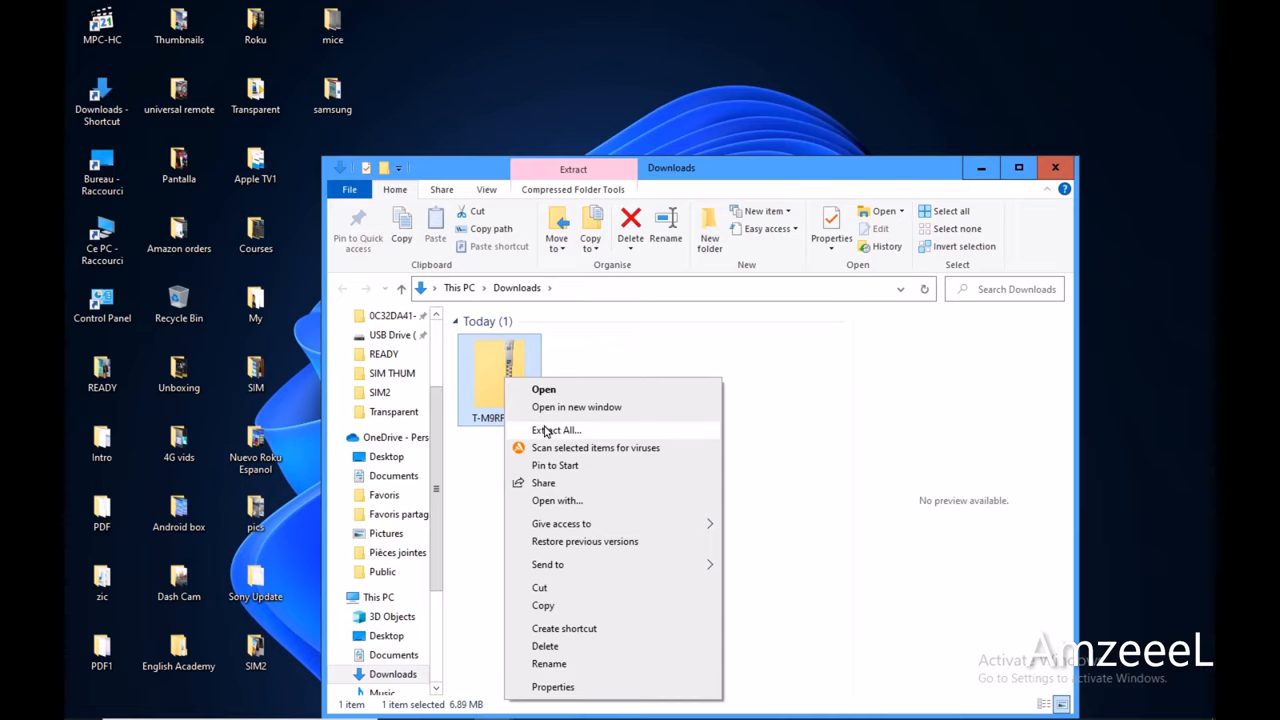
{"action": "mouse_move", "coordinate": [560, 435]}
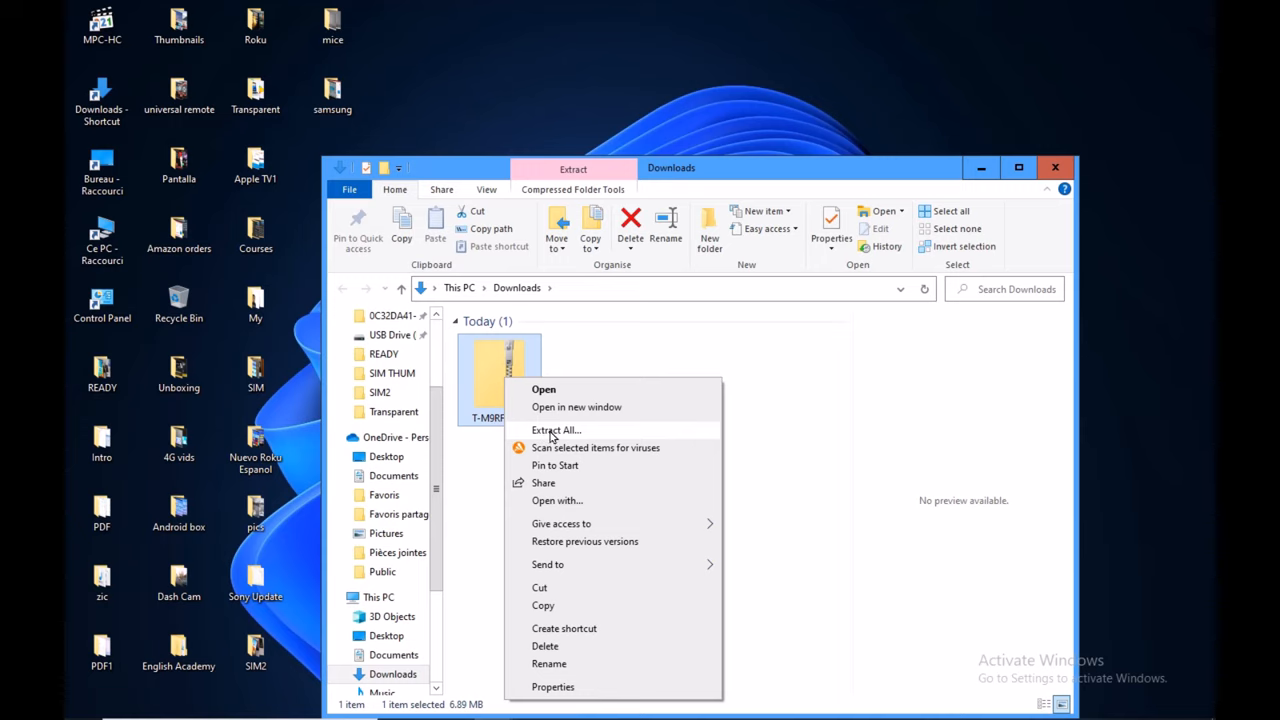
{"action": "left_click", "coordinate": [556, 430]}
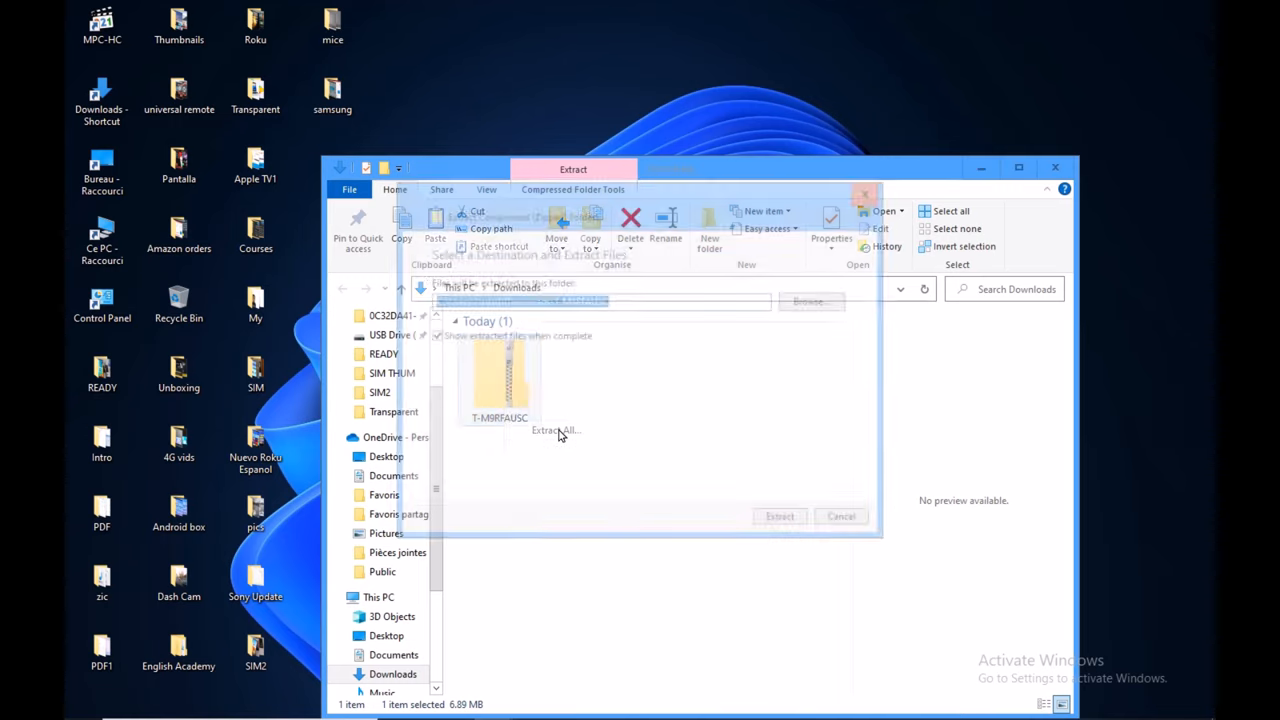
{"action": "left_click", "coordinate": [808, 301]}
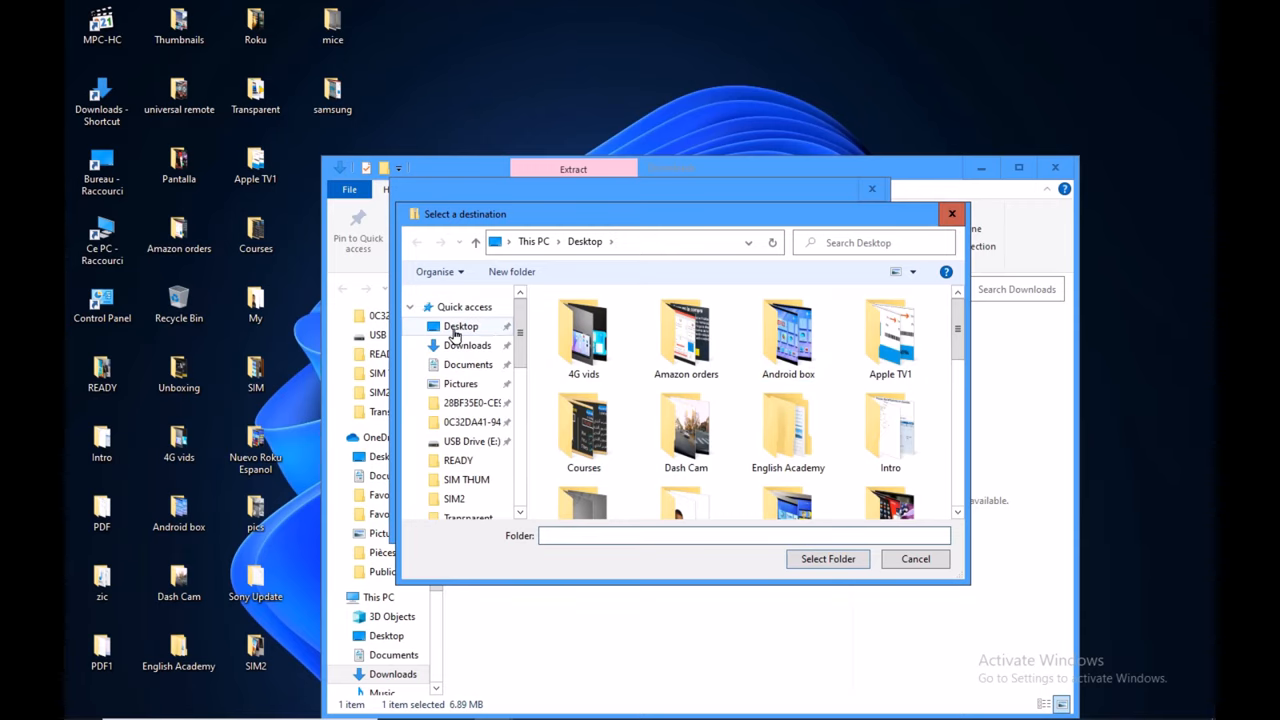
{"action": "left_click", "coordinate": [460, 326]}
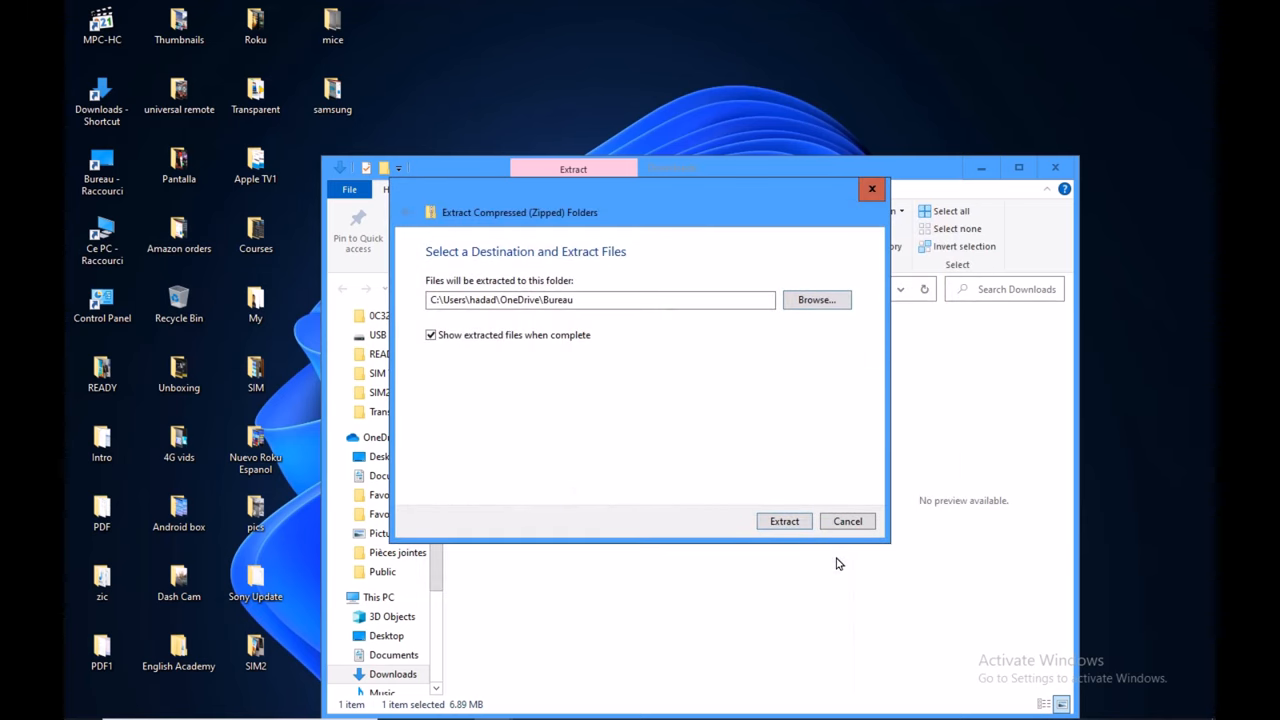
{"action": "left_click", "coordinate": [784, 521]}
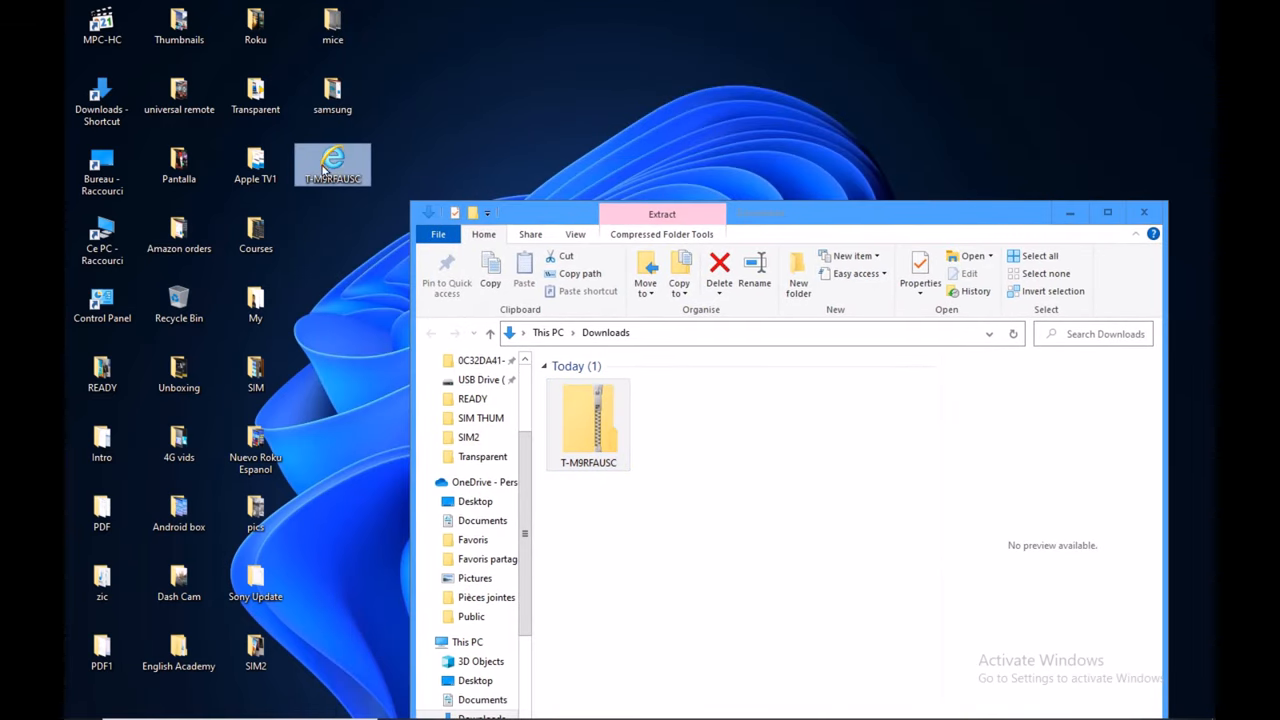
- Close the Downloads window and open This PC
{"action": "left_click", "coordinate": [1144, 212]}
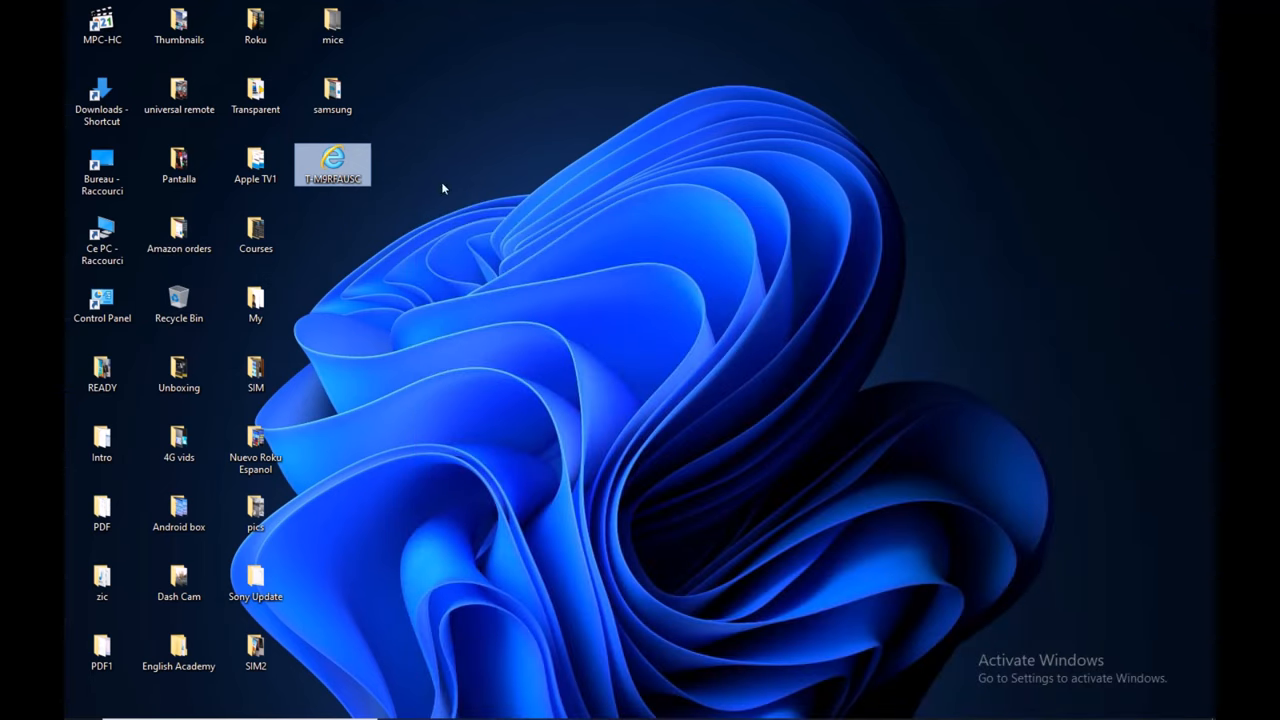
{"action": "left_click_drag", "start_coordinate": [333, 160], "coordinate": [488, 225]}
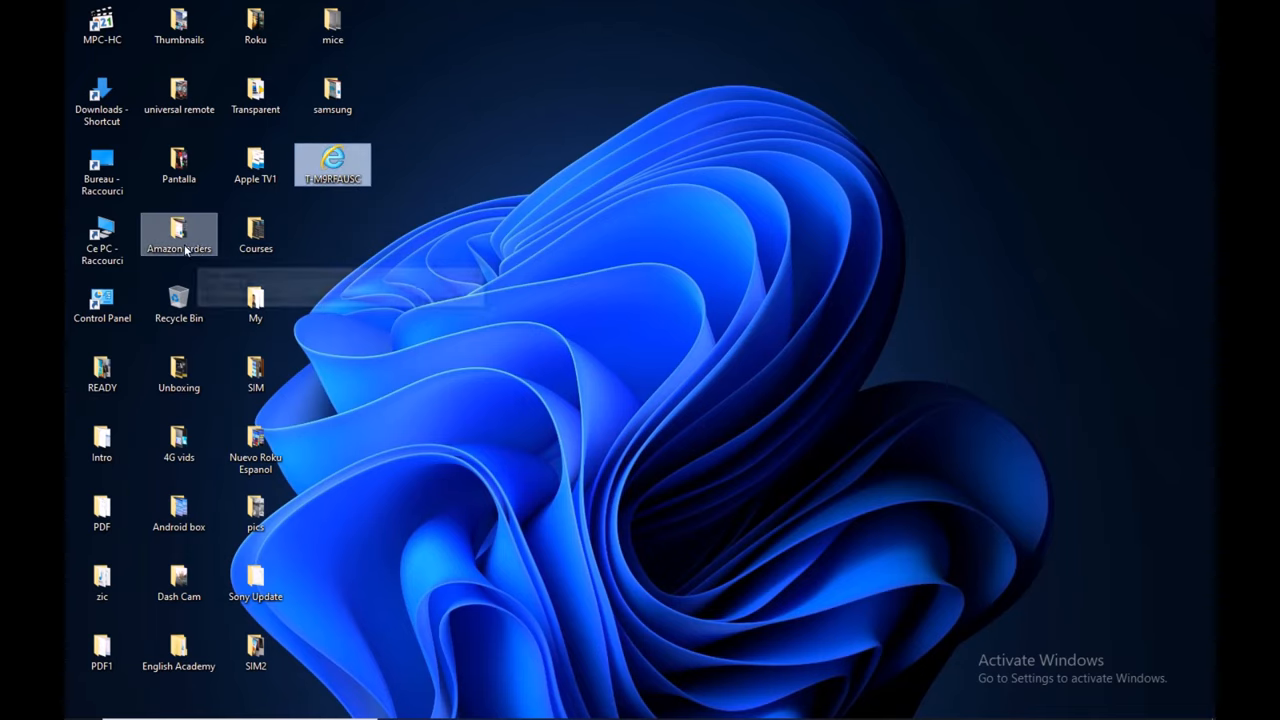
{"action": "mouse_move", "coordinate": [101, 235]}
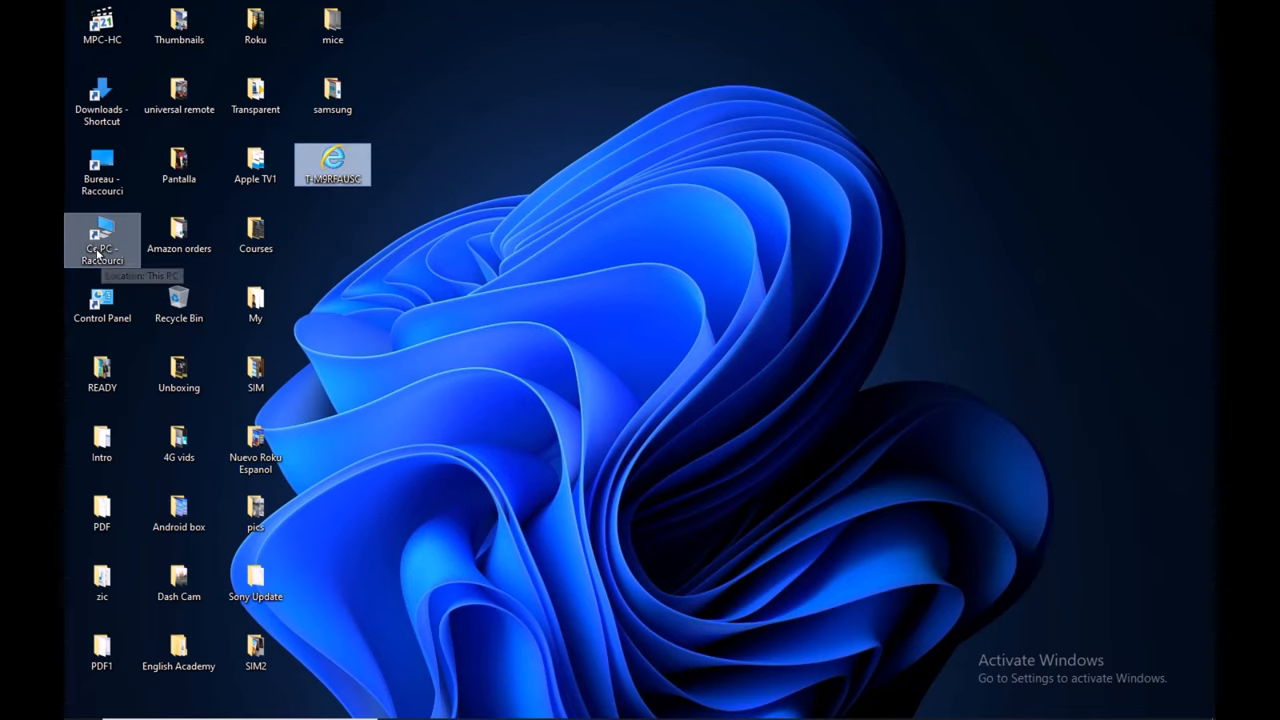
{"action": "double_click", "coordinate": [101, 240]}
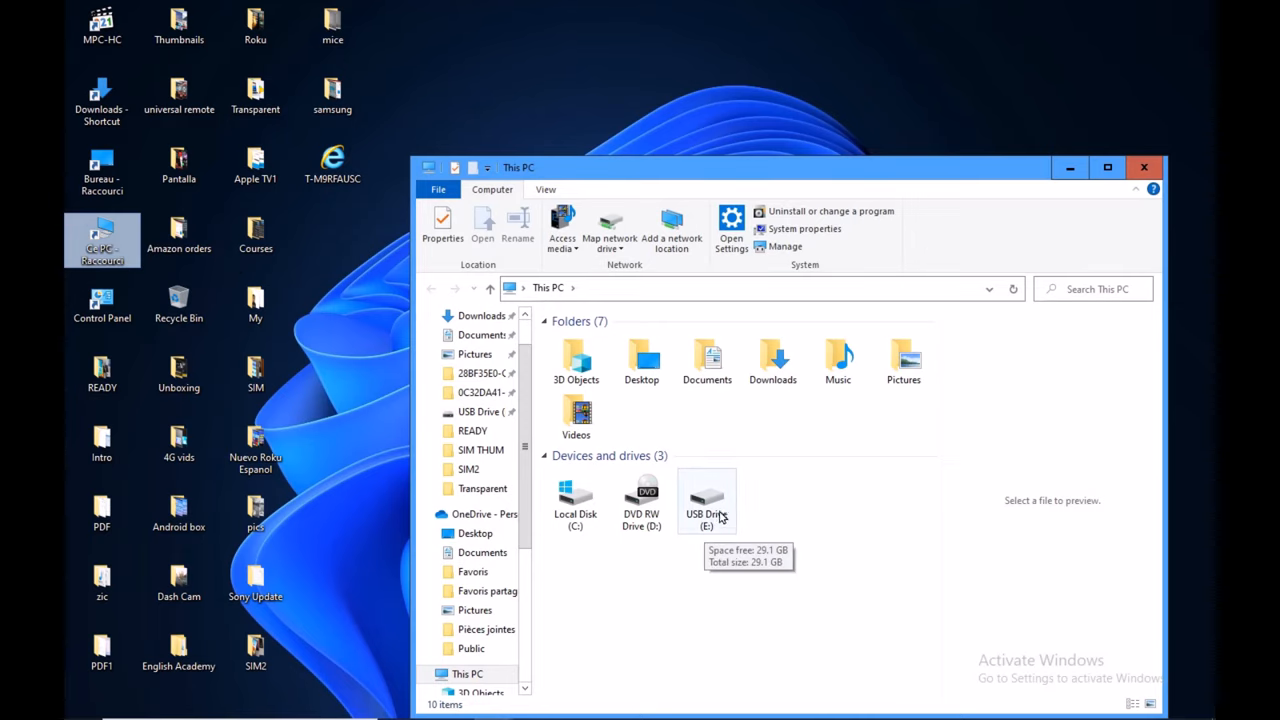
- Drag the T-M9RFAUSC file from the desktop into E:\DCIM\DCIMA
{"action": "double_click", "coordinate": [706, 500]}
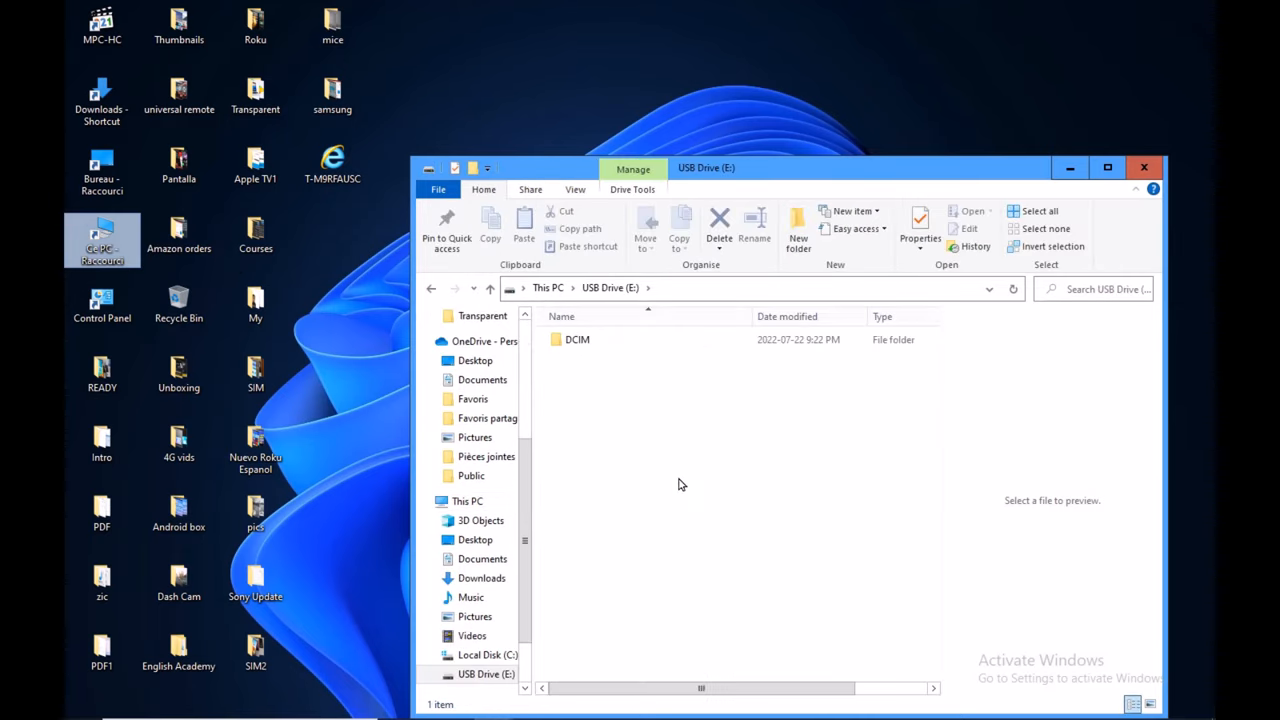
{"action": "double_click", "coordinate": [577, 339]}
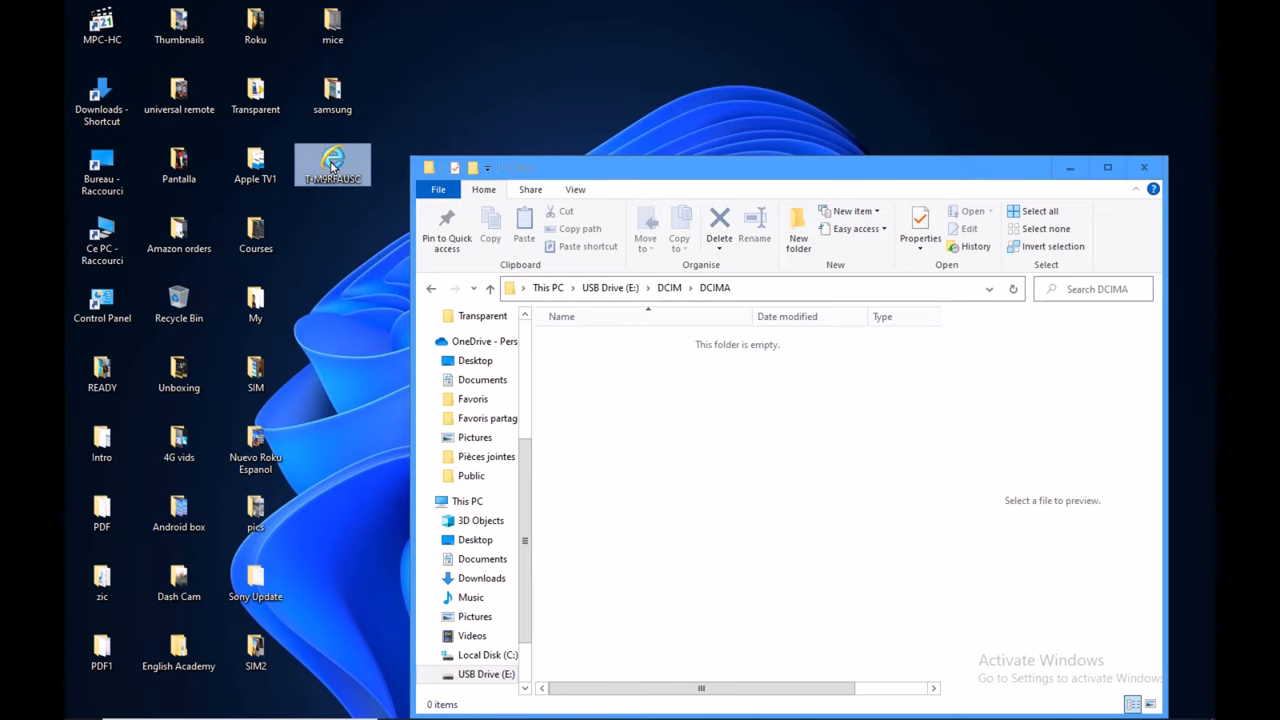
{"action": "left_click_drag", "start_coordinate": [332, 165], "coordinate": [583, 385]}
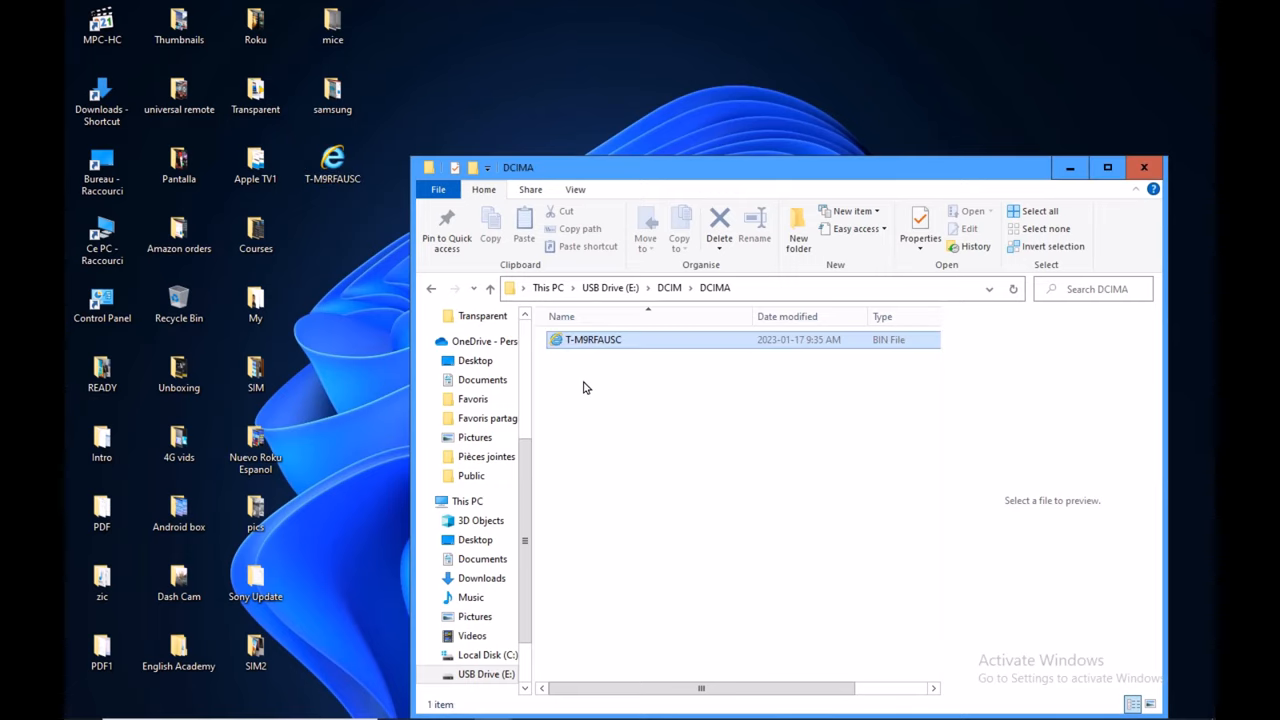
{"action": "left_click", "coordinate": [593, 339]}
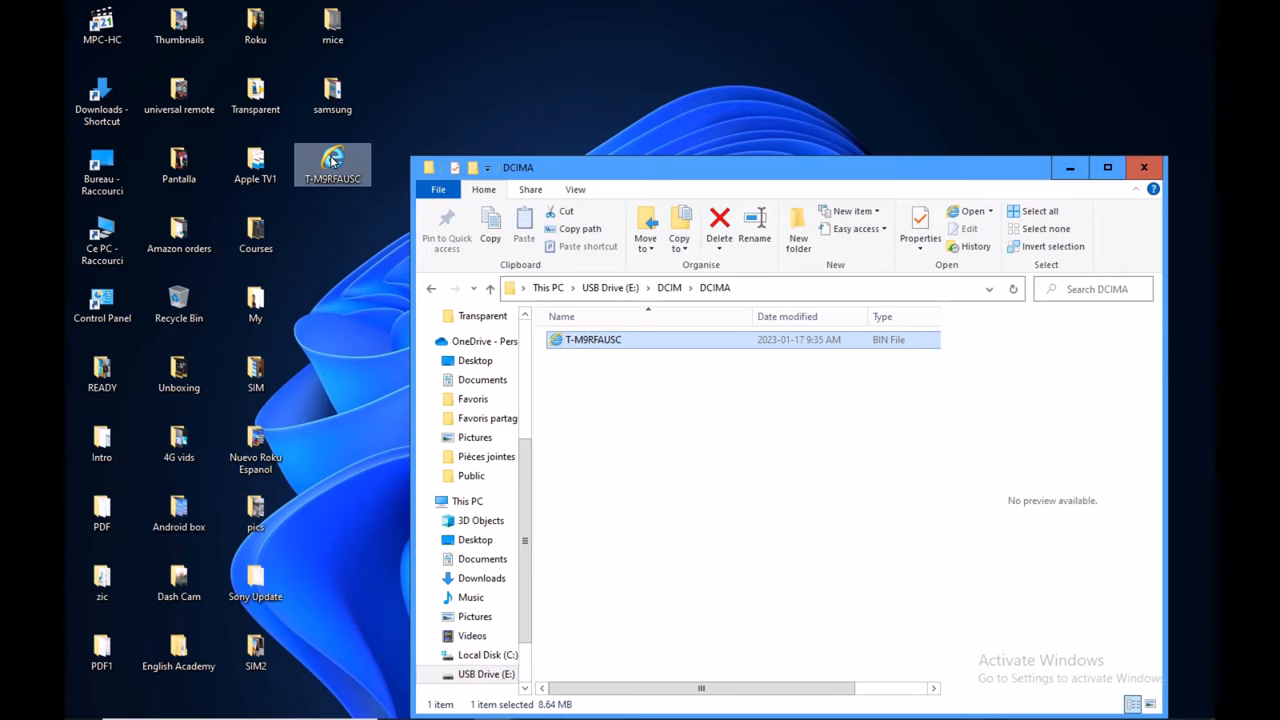
{"action": "right_click", "coordinate": [332, 165]}
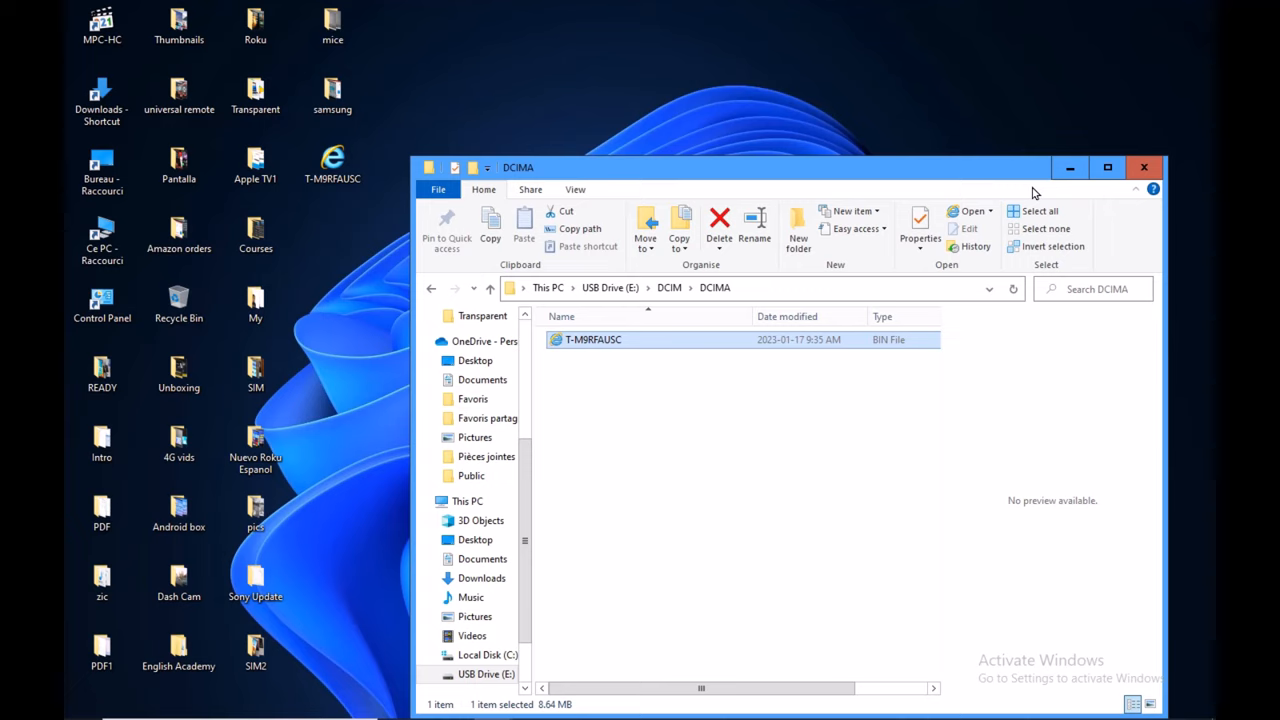
{"action": "mouse_move", "coordinate": [614, 359]}
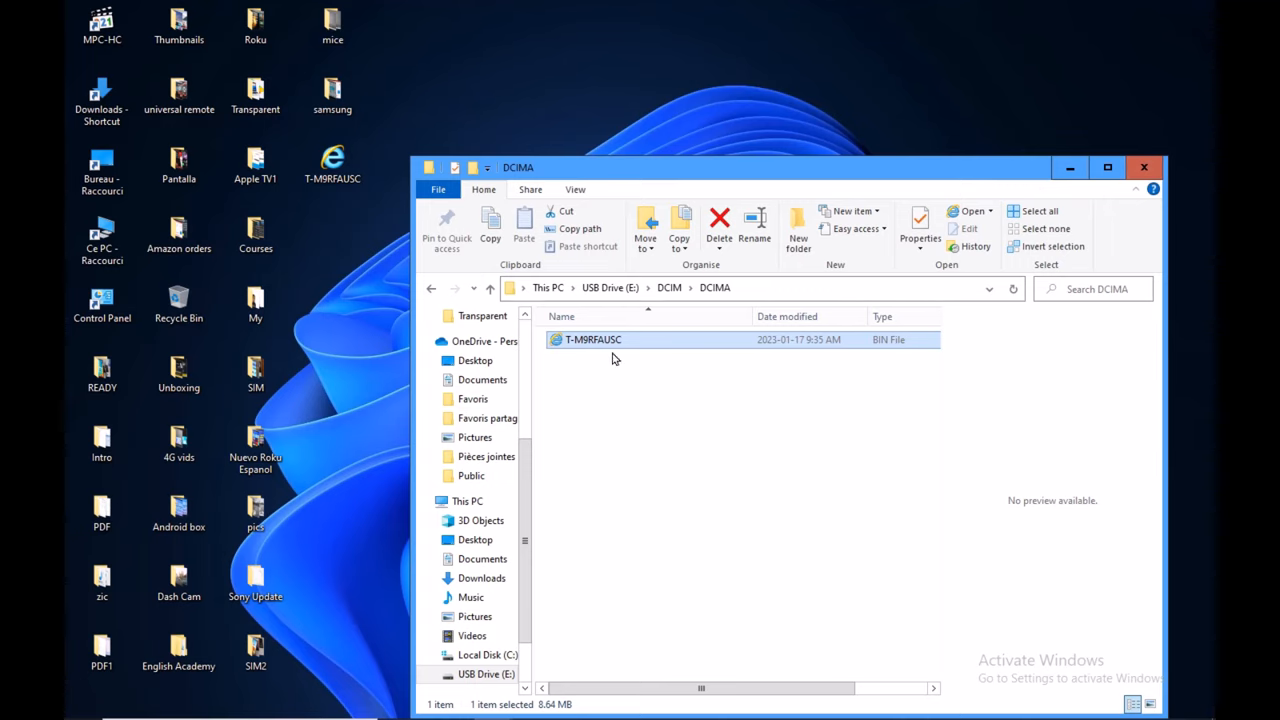
- Confirm Yes to upgrade the TV software from version 1003 to 1012
{"action": "left_click", "coordinate": [1143, 167]}
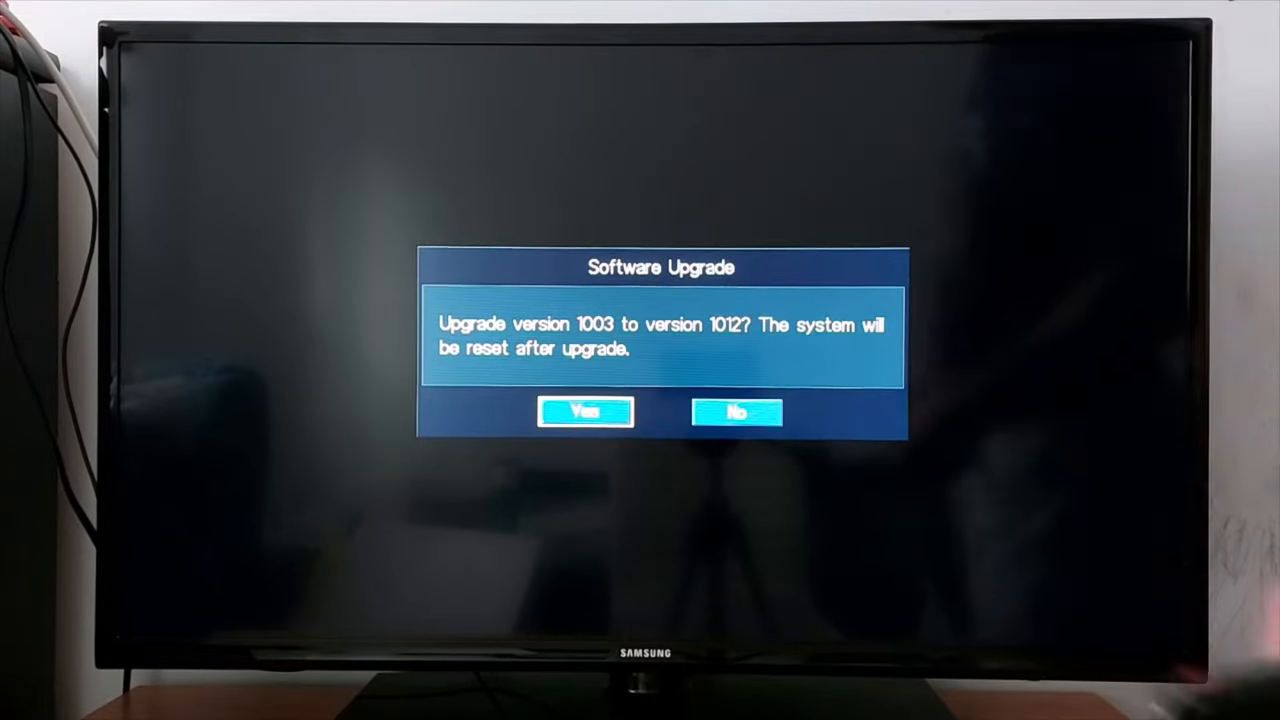
{"action": "left_click", "coordinate": [585, 412]}
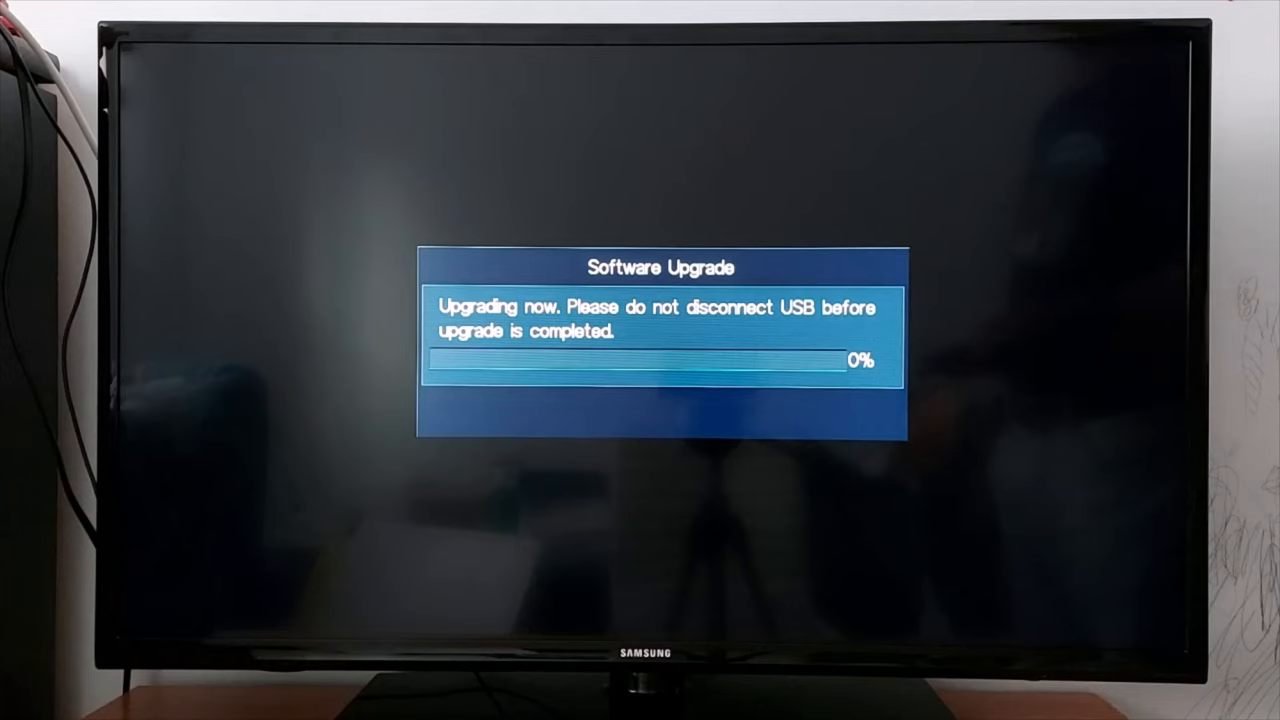